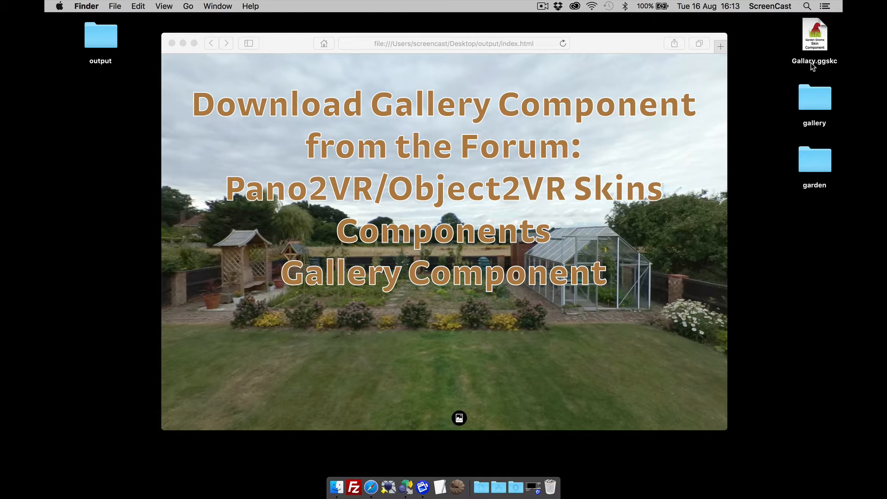
mouse_move(658, 119)
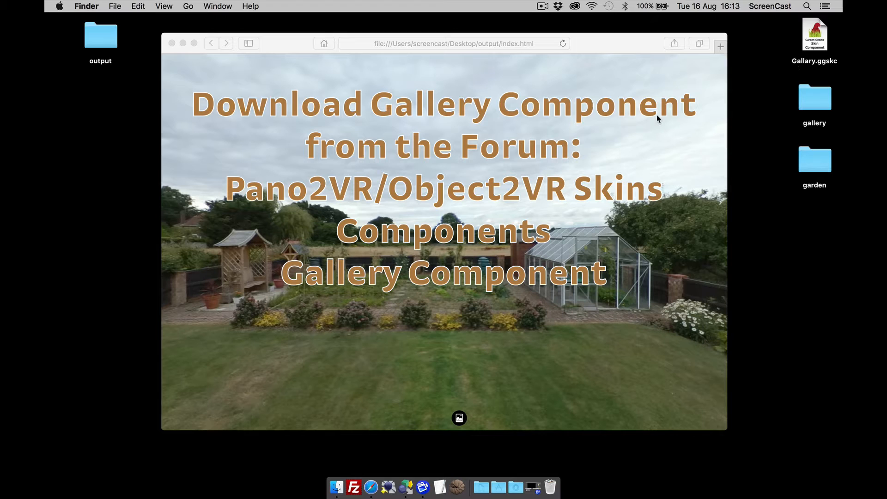
mouse_move(647, 132)
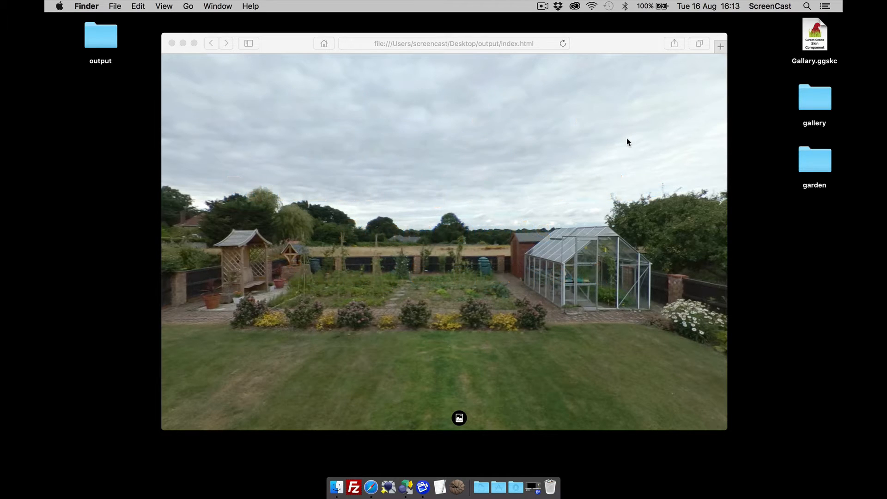
mouse_move(437, 417)
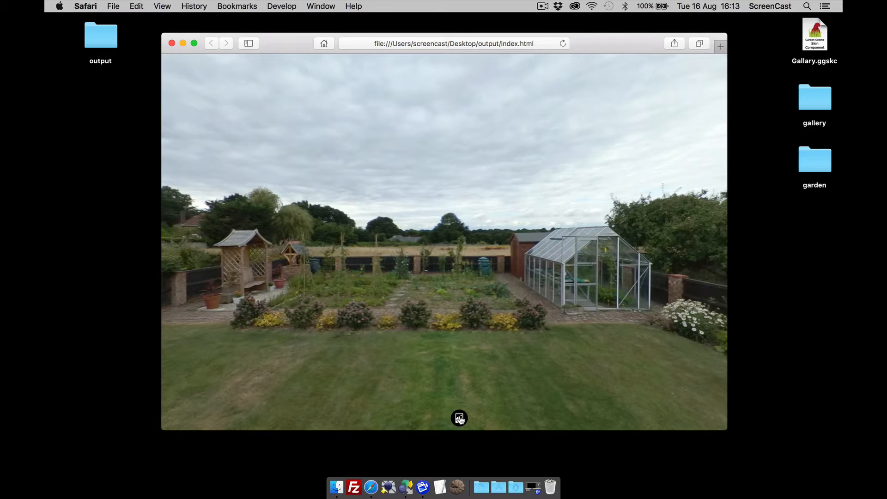
Browse the published tour's picture gallery with next and play/pause, reaching image six of nine.
left_click(460, 418)
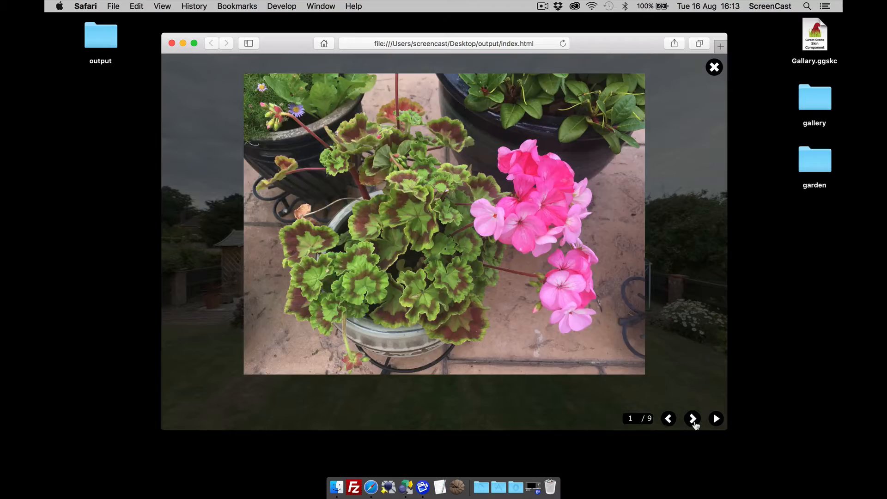
left_click(692, 419)
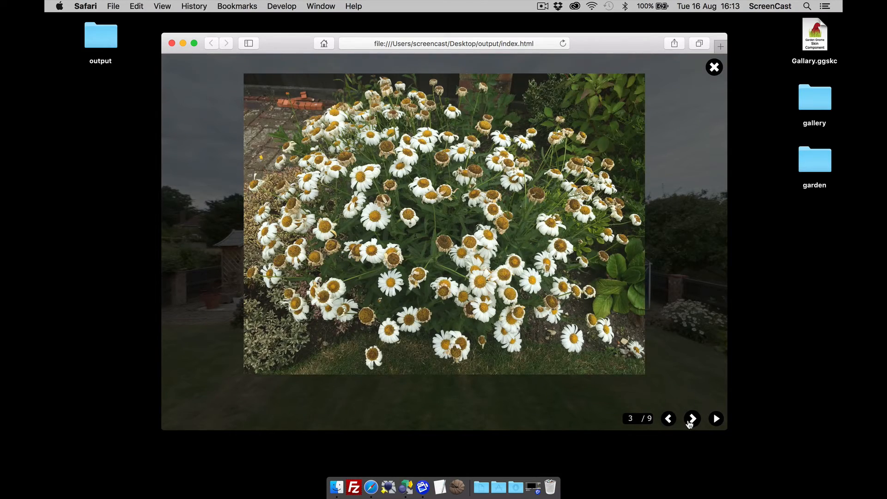
left_click(693, 419)
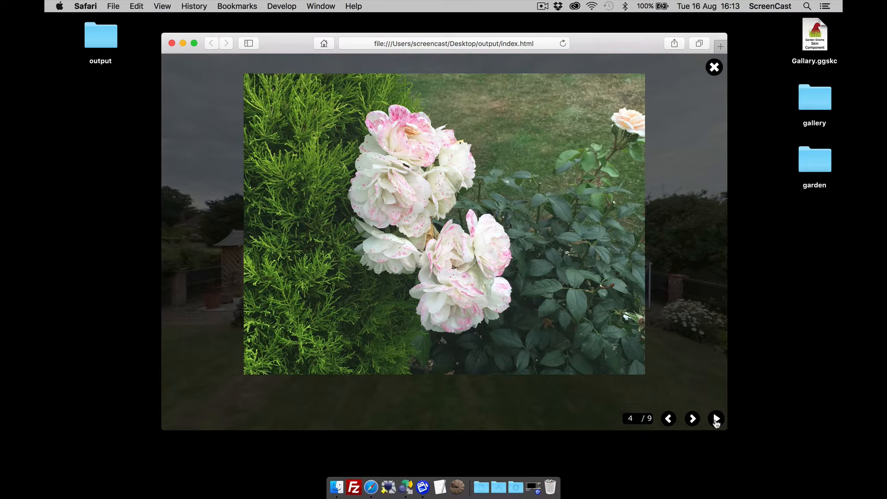
left_click(692, 418)
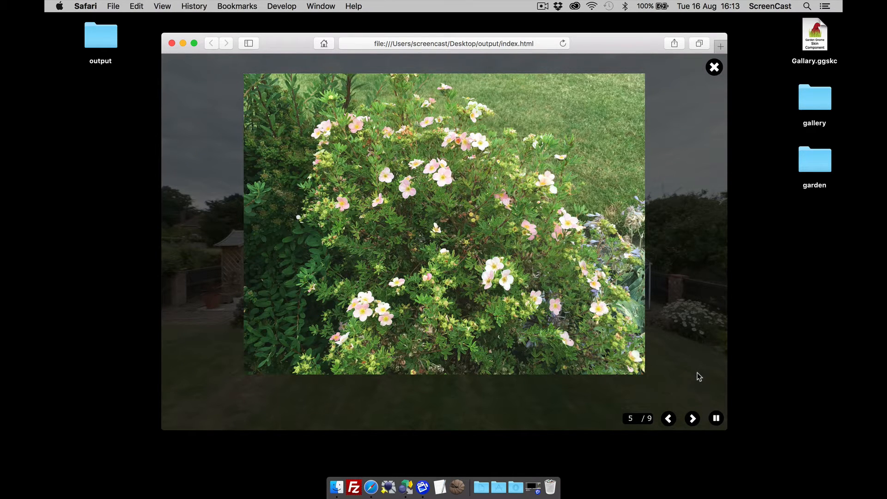
left_click(692, 419)
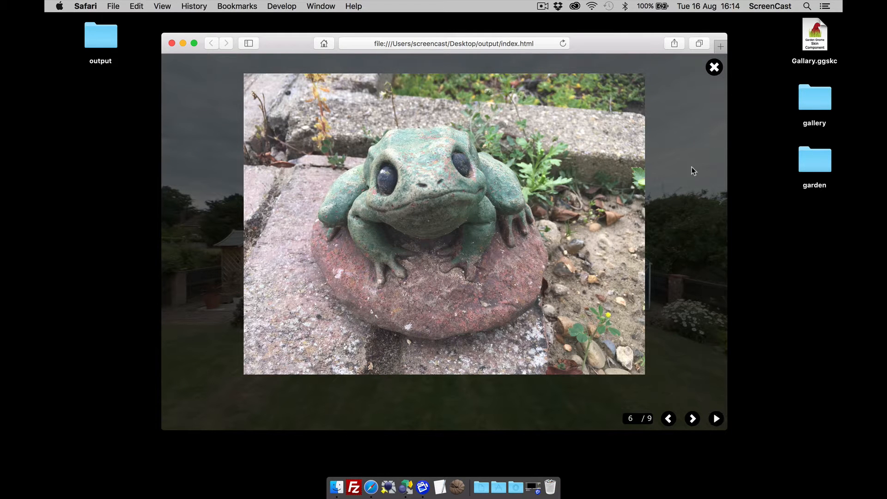
left_click(714, 67)
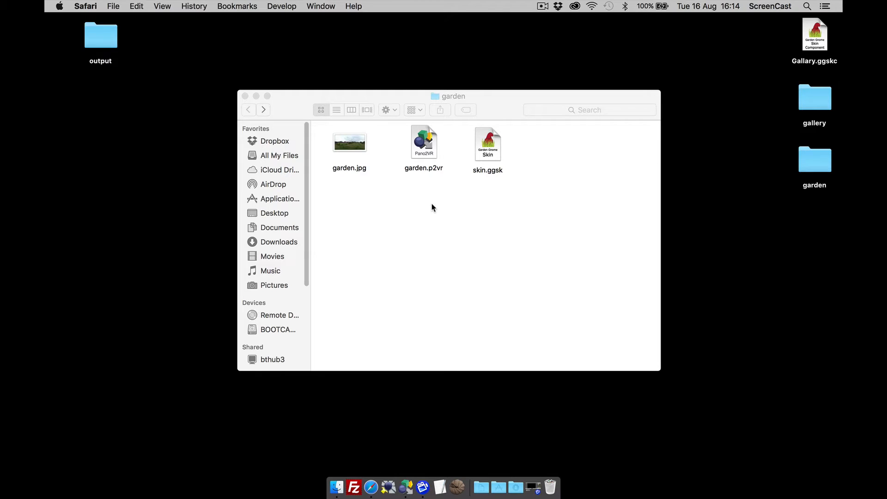
mouse_move(435, 203)
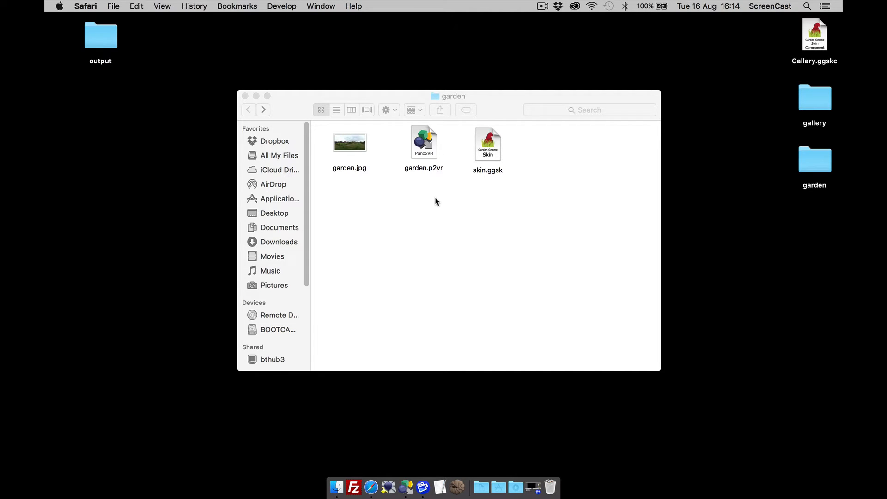
mouse_move(827, 67)
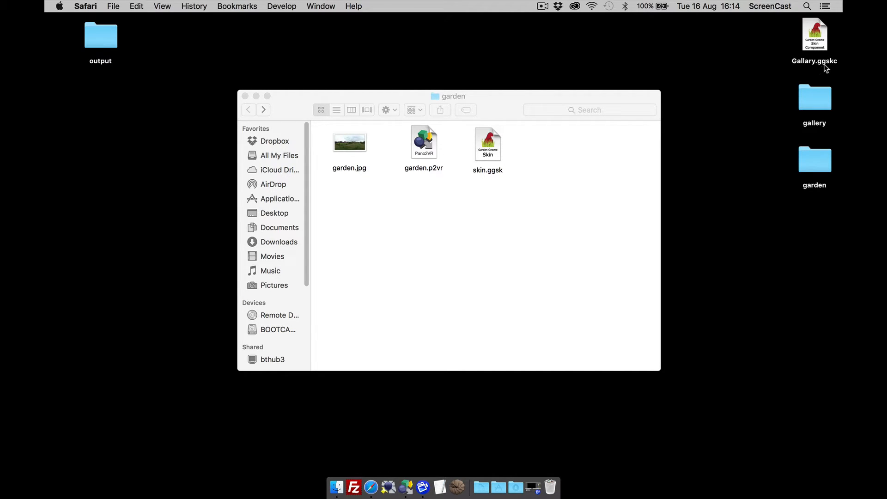
mouse_move(840, 70)
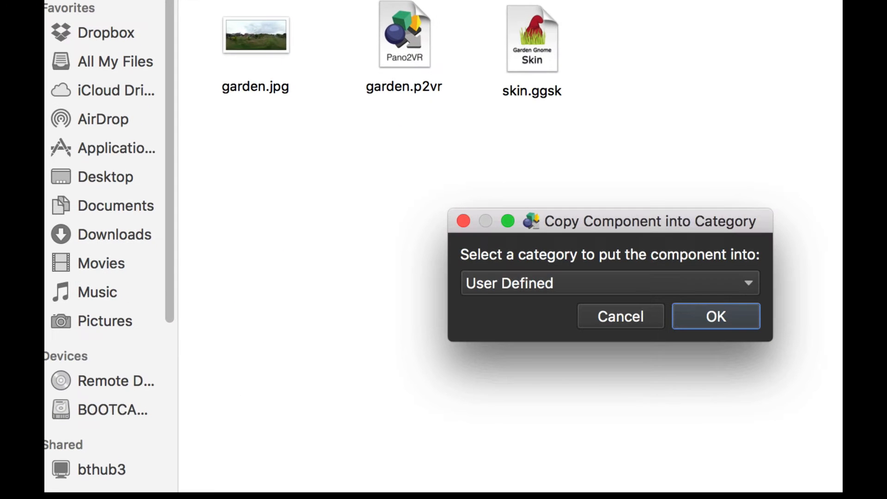
mouse_move(661, 269)
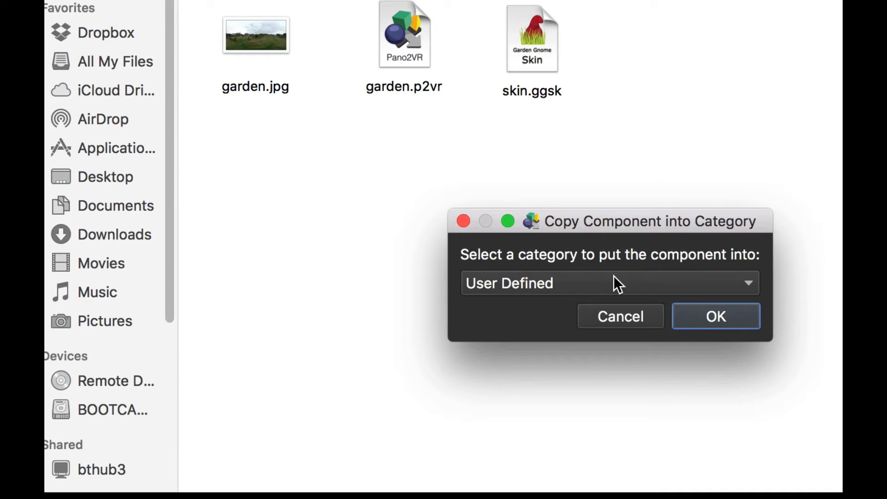
mouse_move(613, 292)
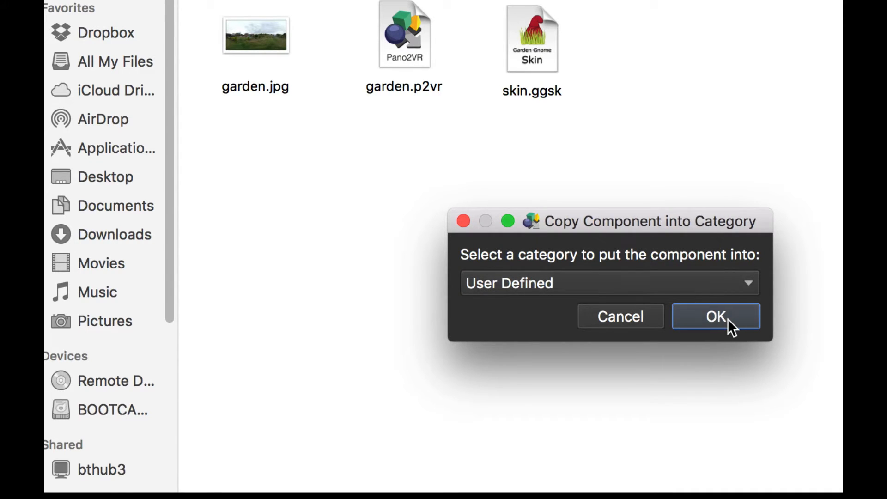
Confirm copying Gallary.ggskc into the User Defined category and dismiss the success message.
left_click(715, 316)
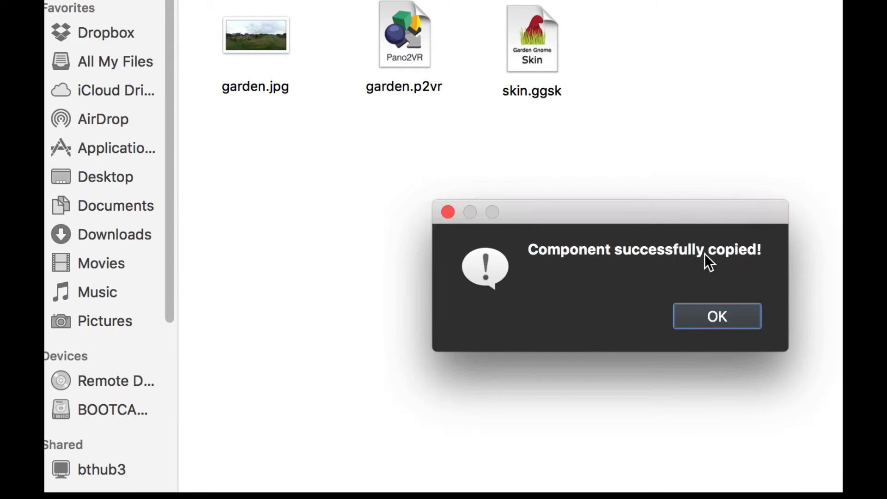
left_click(717, 316)
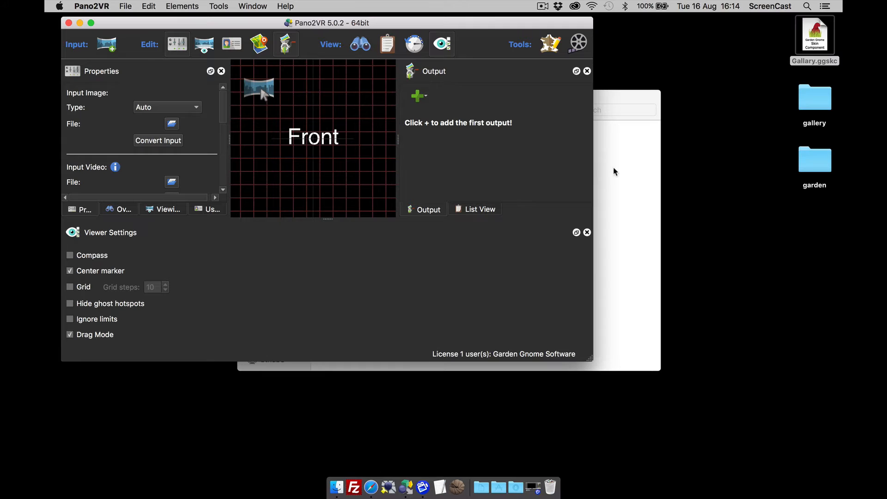
mouse_move(549, 43)
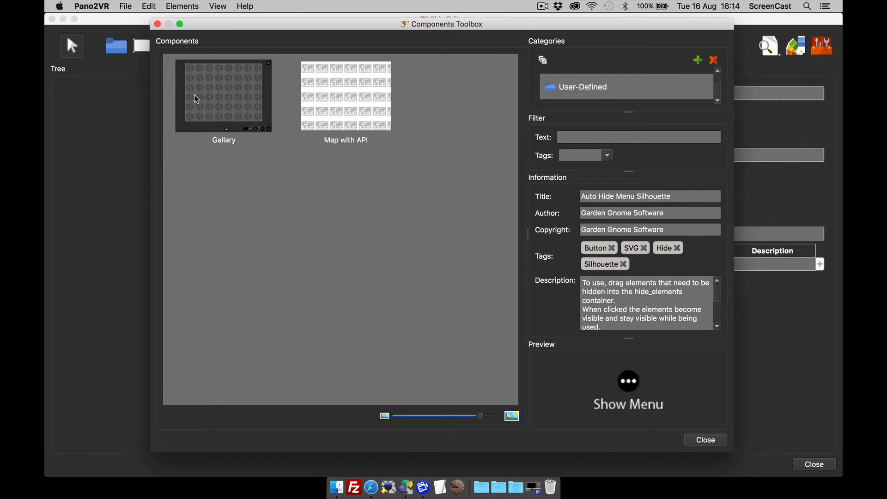
mouse_move(750, 449)
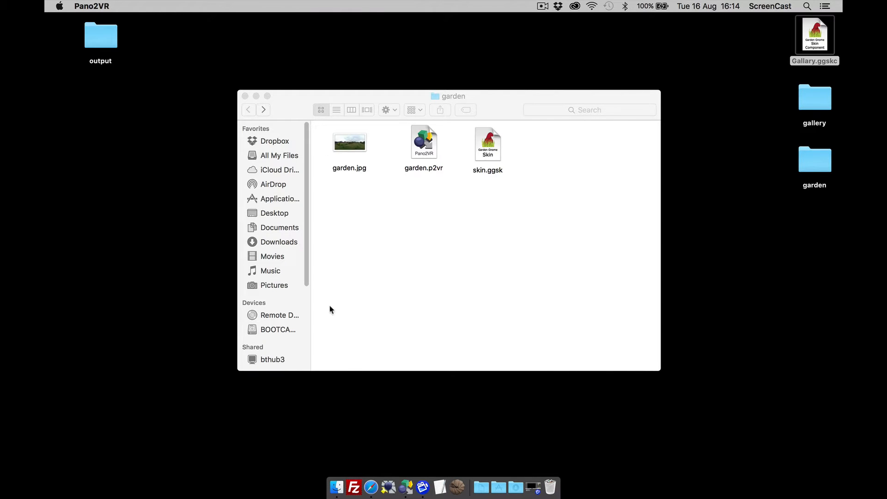
mouse_move(407, 464)
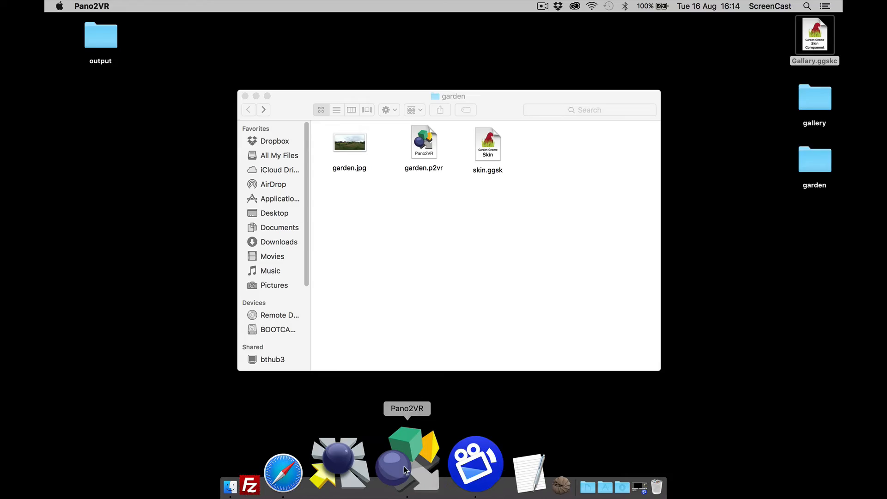
Add the Gallary component from the User-Defined toolbox category onto the skin canvas.
left_click(406, 461)
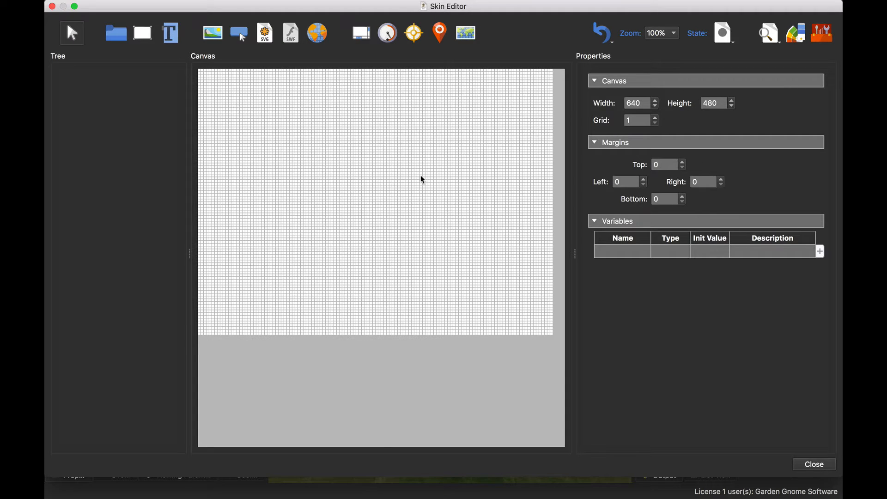
left_click(821, 32)
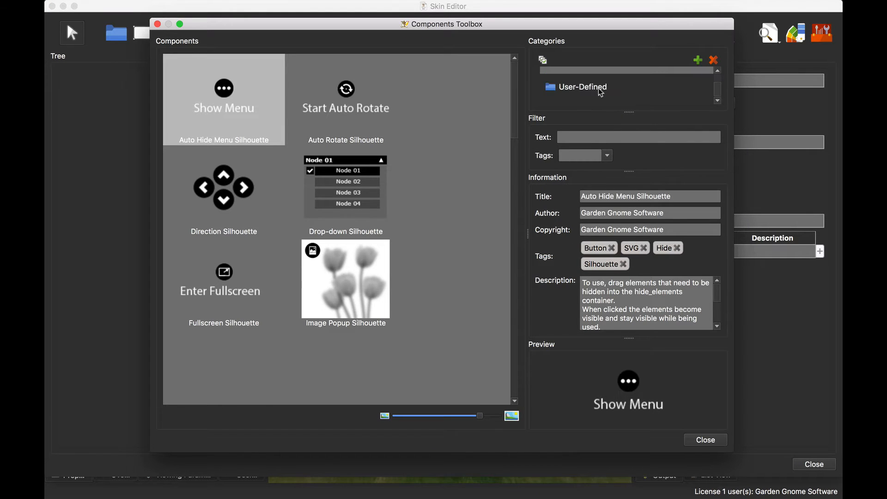
left_click(583, 87)
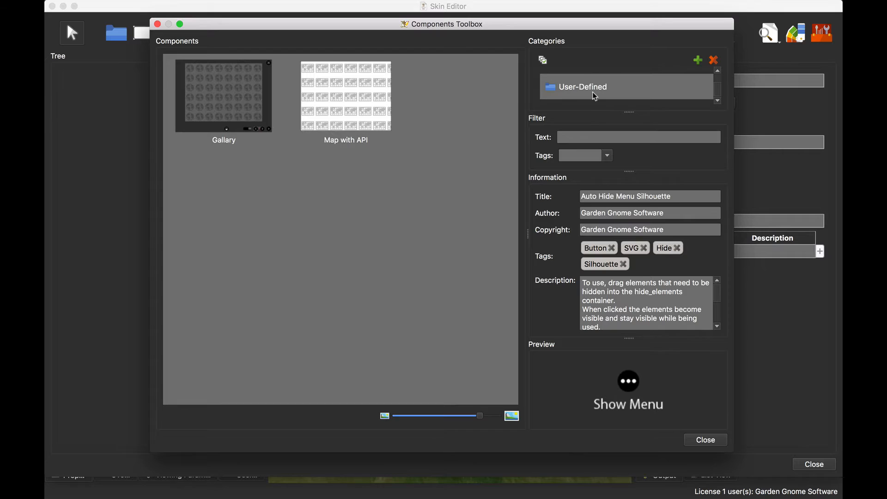
mouse_move(225, 96)
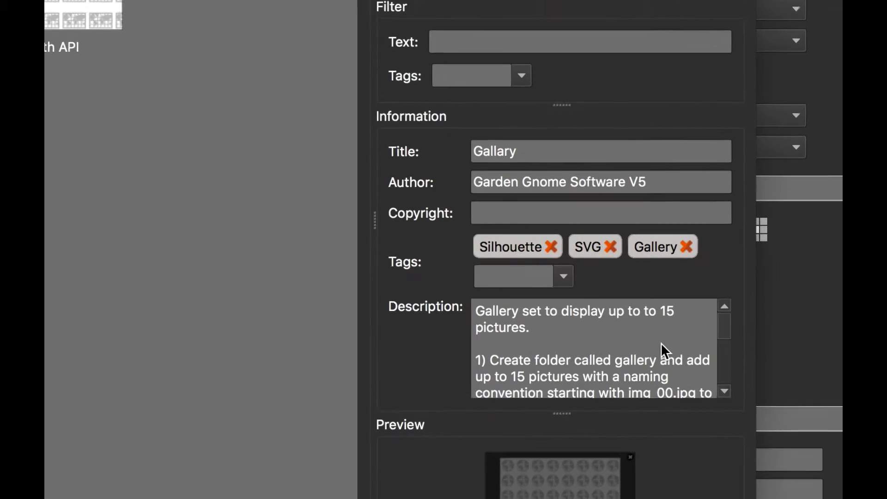
scroll("down", 3)
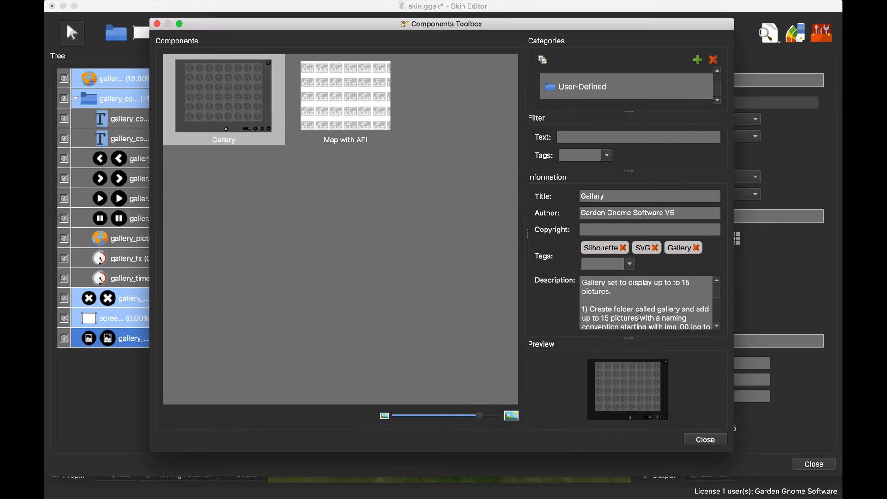
left_click(705, 440)
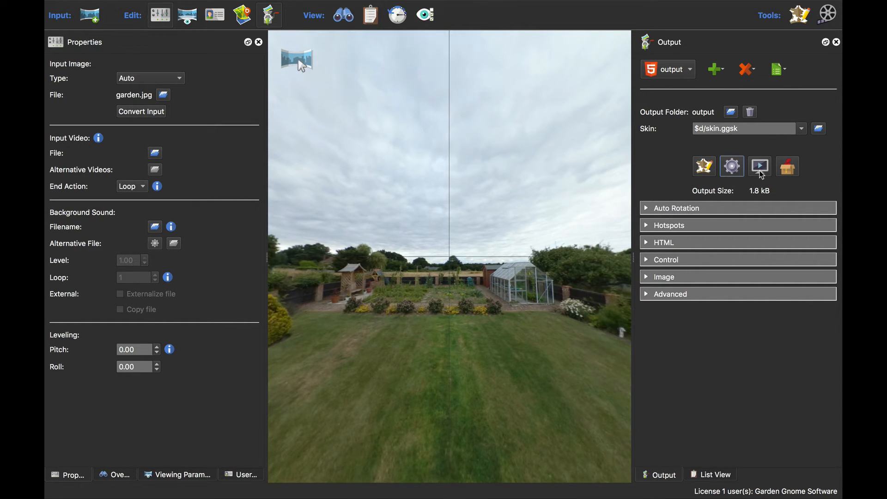
mouse_move(760, 166)
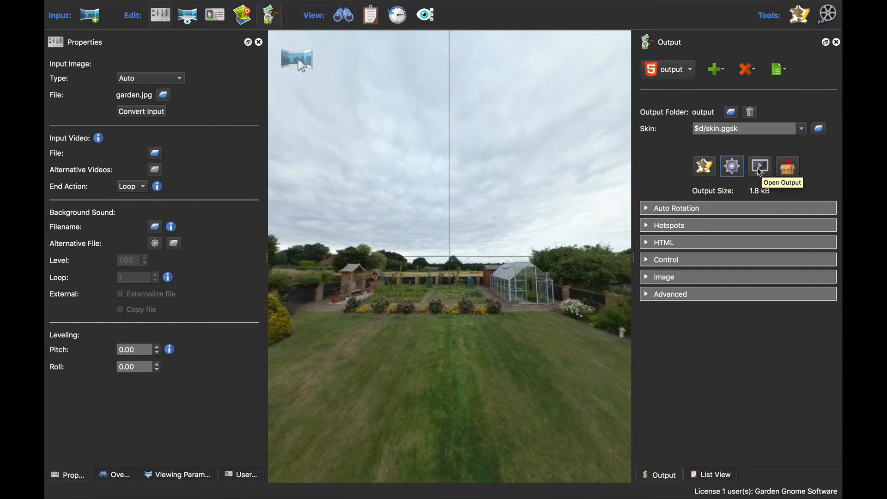
Open the freshly generated HTML5 output to test the garden tour.
left_click(759, 166)
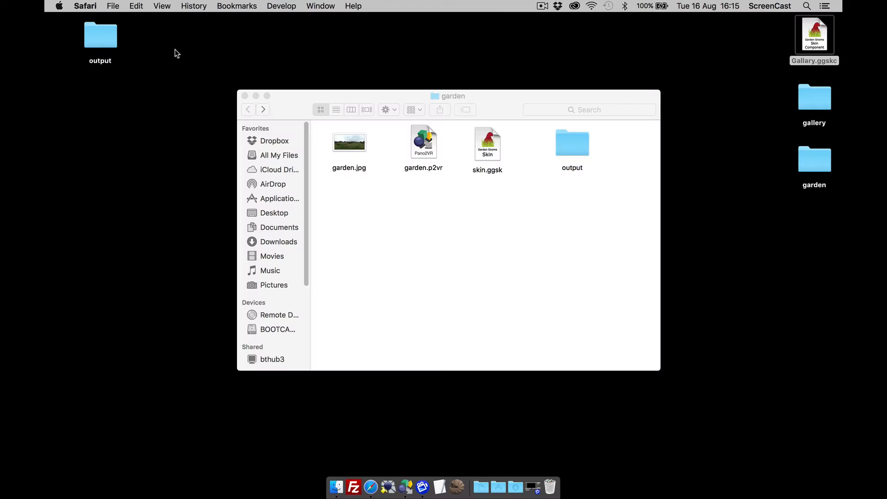
mouse_move(409, 459)
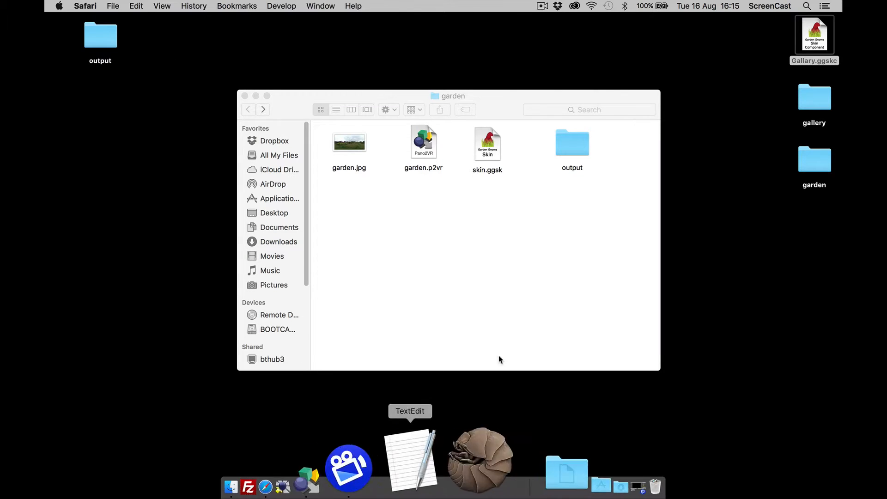
View the gallery folder's nine images img_00.jpg through img_08.jpg in Finder.
left_click(814, 34)
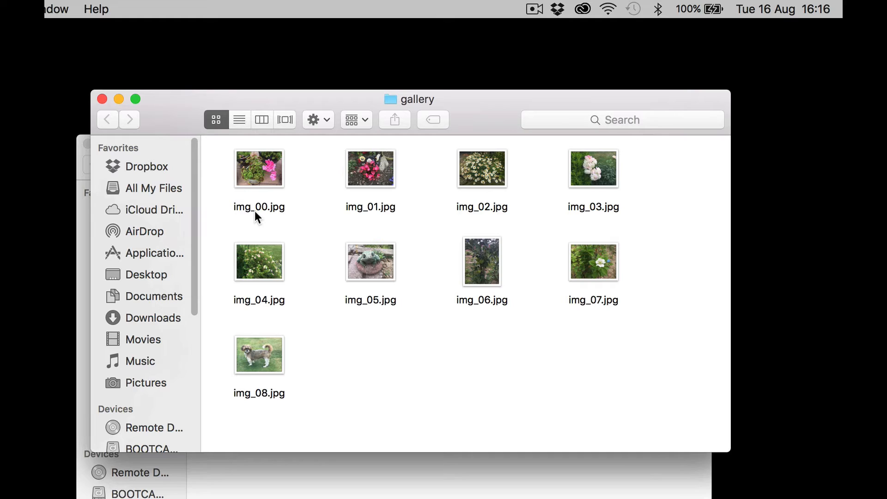
mouse_move(266, 216)
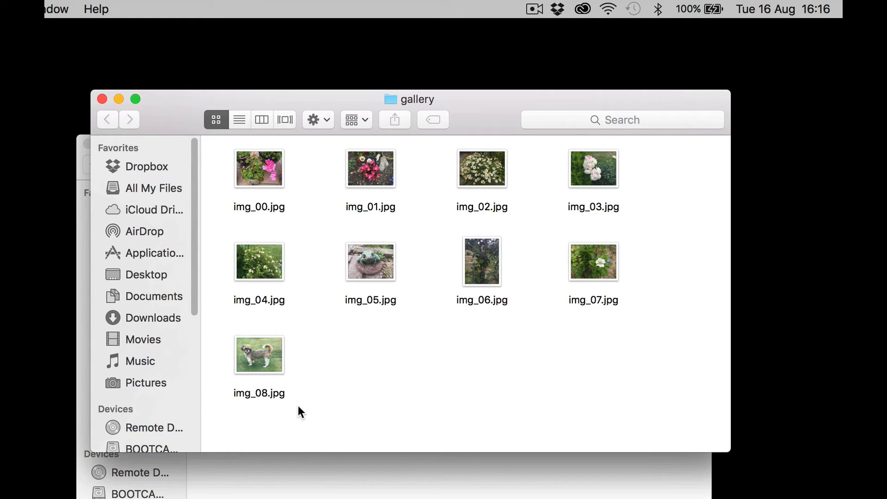
mouse_move(435, 323)
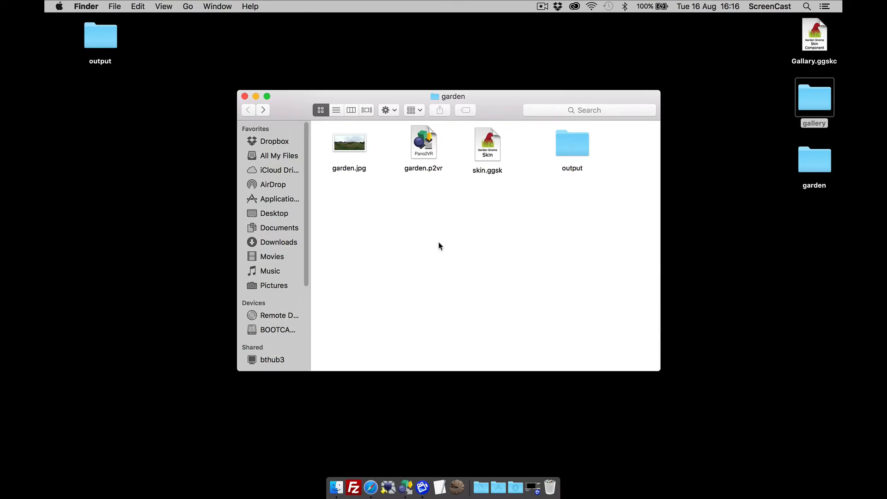
mouse_move(428, 391)
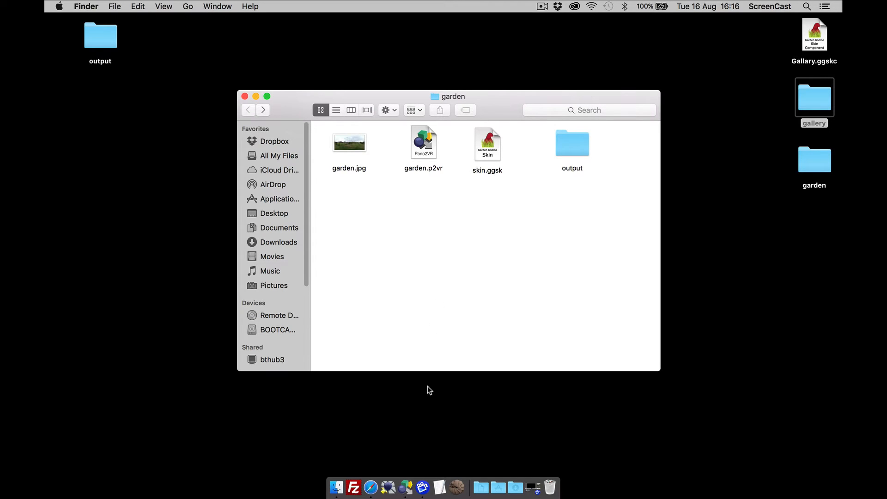
mouse_move(396, 464)
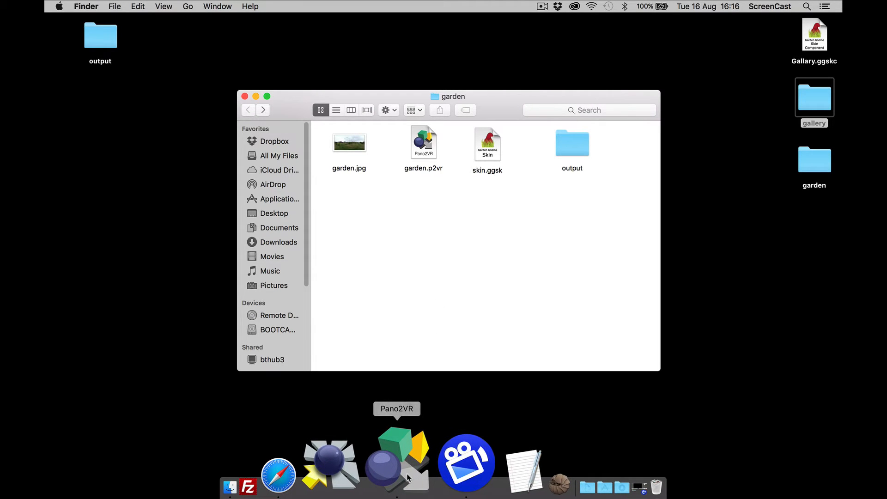
Inspect the gallery counter text reading / 15, then select the gallery_forward button.
left_click(397, 462)
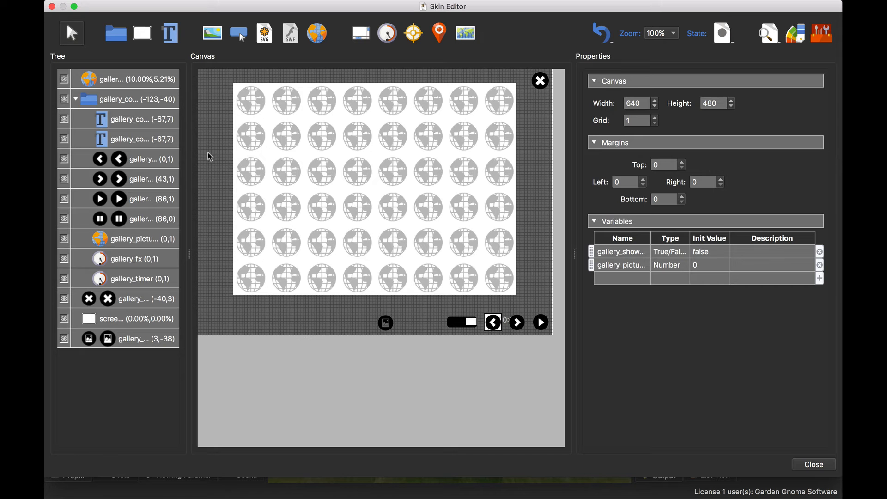
mouse_move(139, 140)
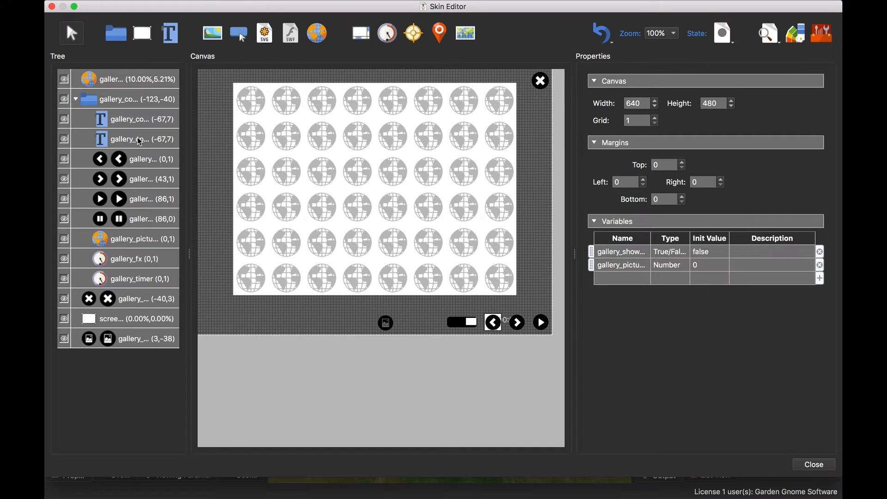
left_click(130, 119)
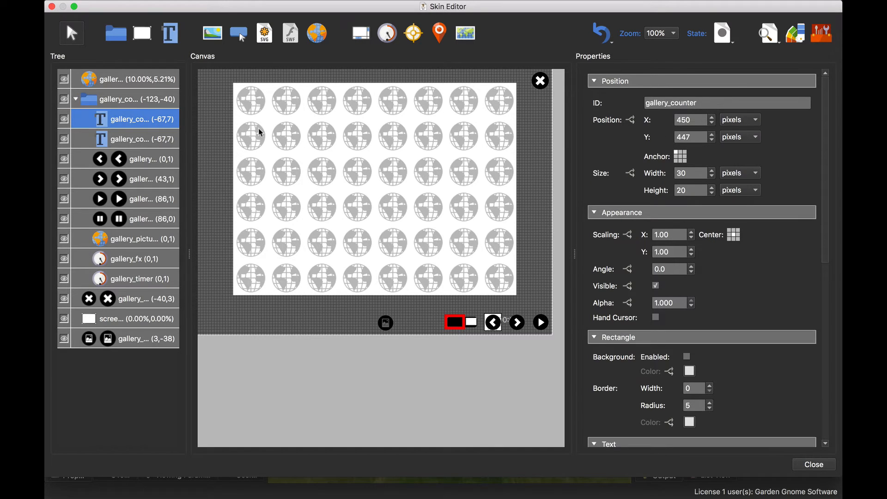
mouse_move(739, 151)
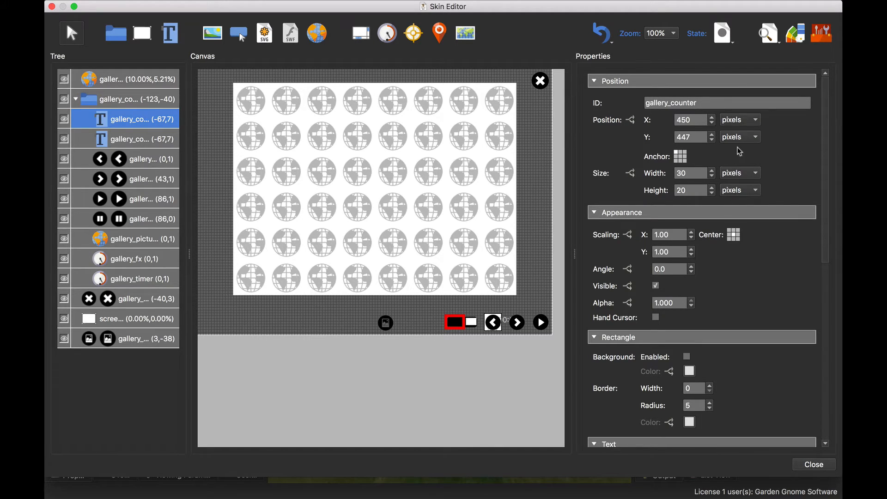
scroll("down", 3)
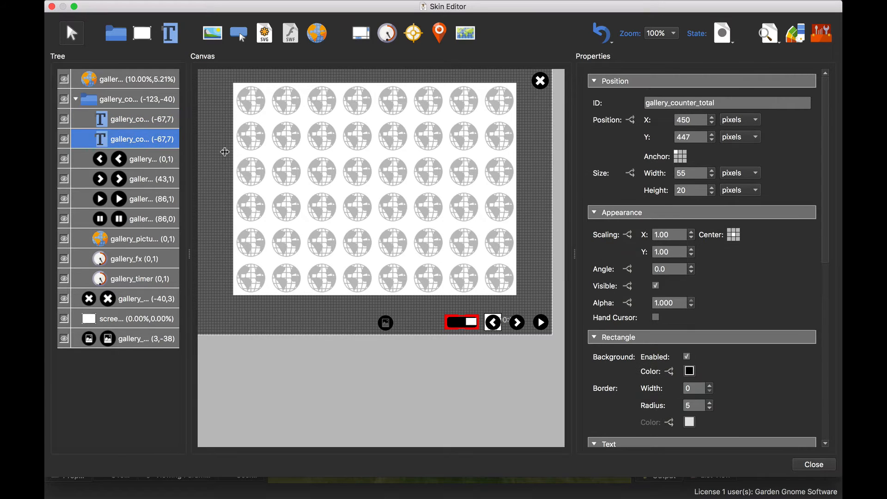
mouse_move(826, 137)
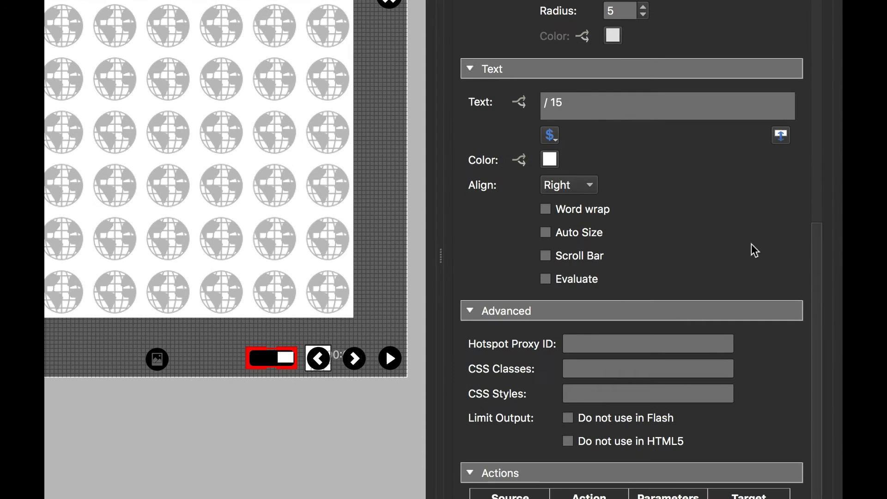
left_click(566, 103)
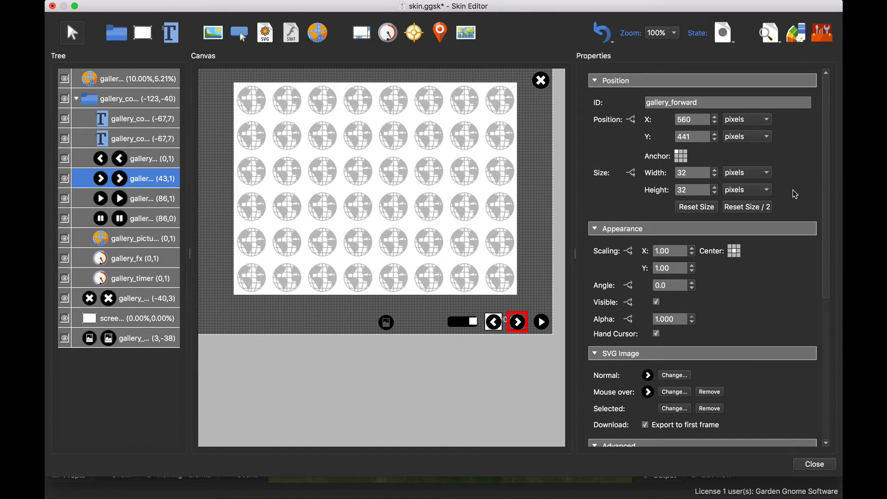
Scroll the forward button's properties down to its Actions list with the Mod 15 step.
scroll("down", 3)
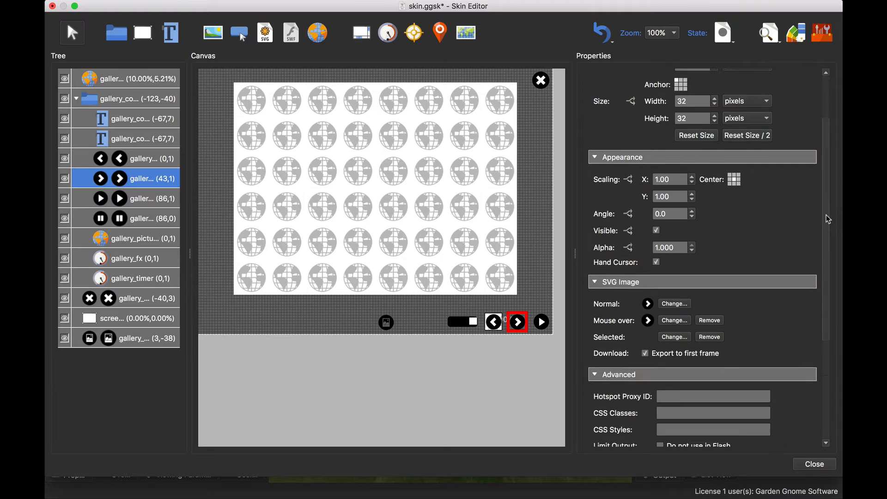
scroll("down", 3)
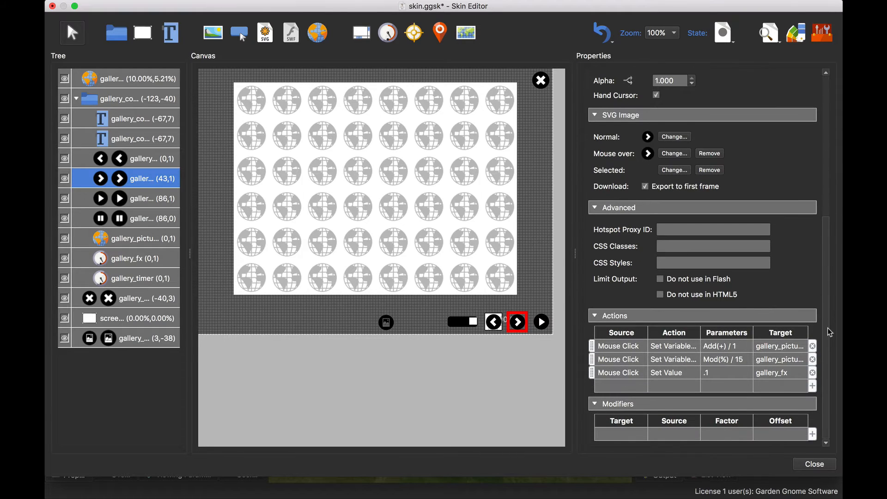
mouse_move(757, 334)
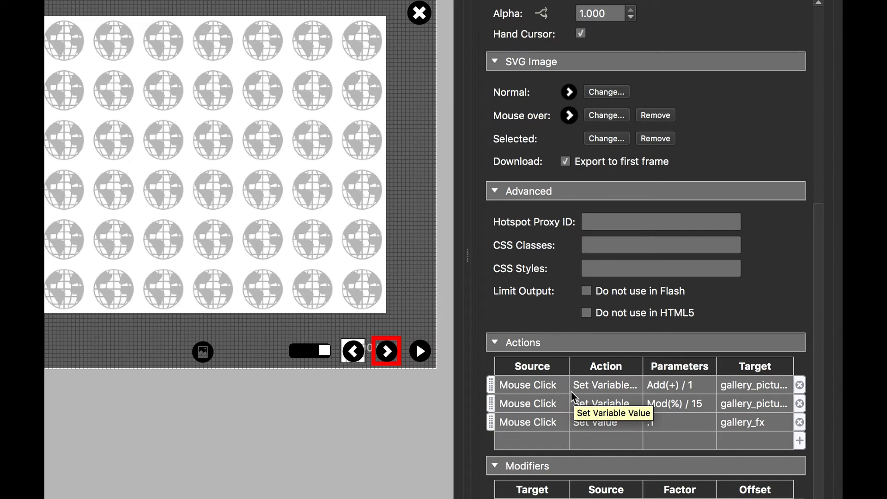
mouse_move(536, 388)
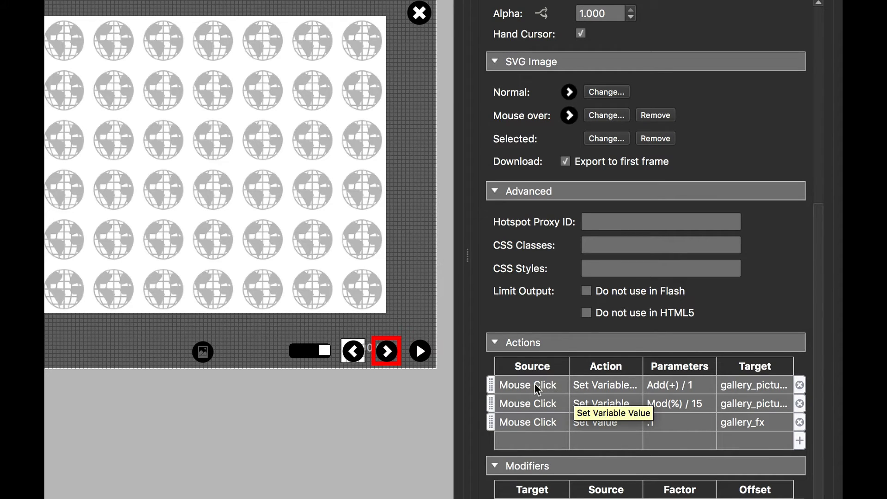
mouse_move(677, 393)
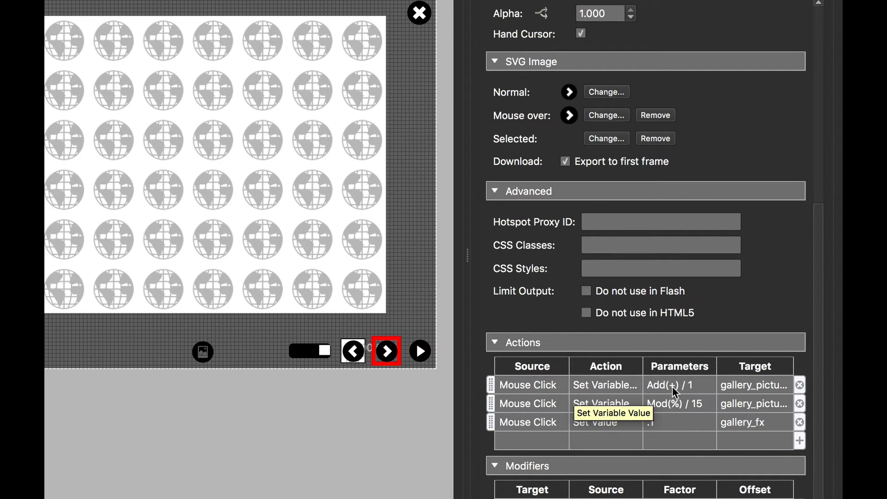
mouse_move(780, 297)
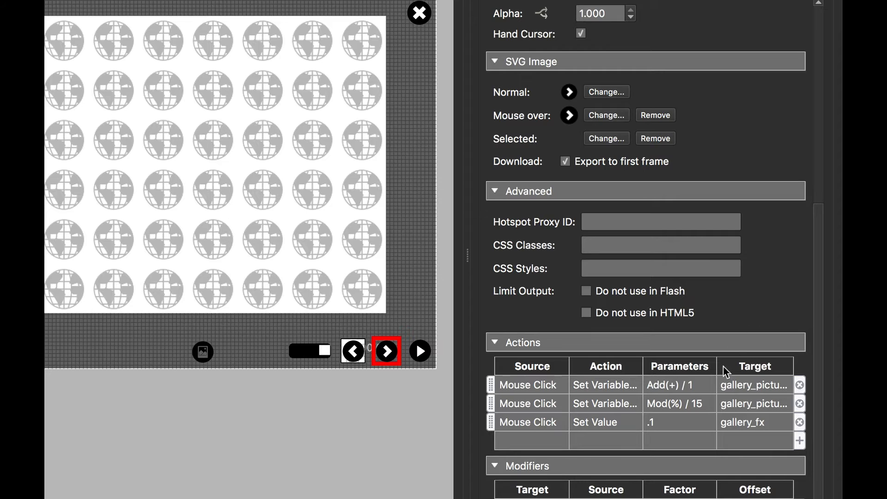
mouse_move(705, 411)
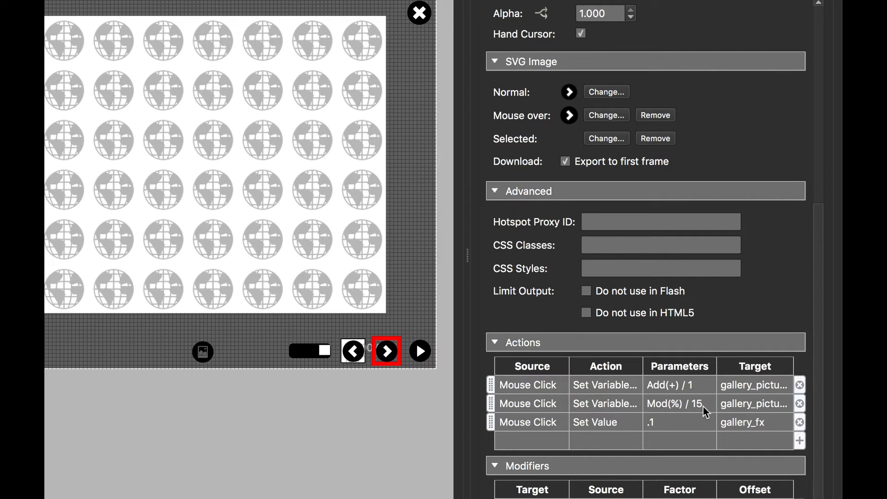
mouse_move(688, 389)
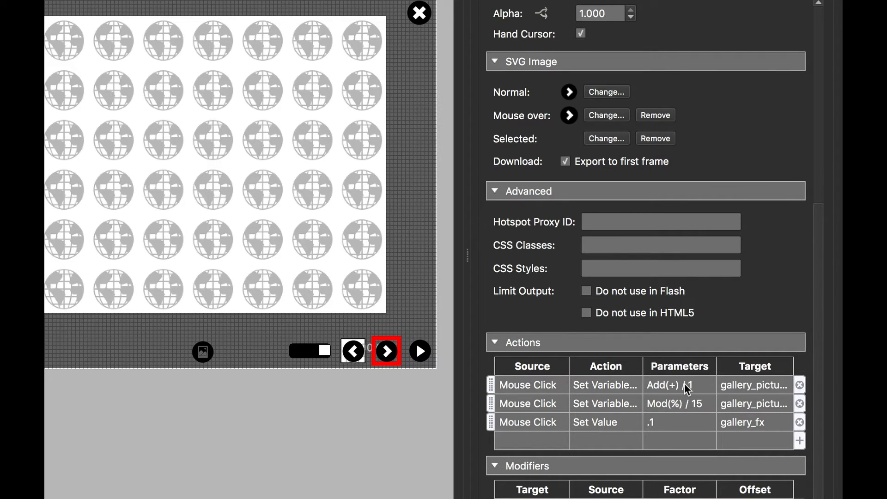
mouse_move(650, 418)
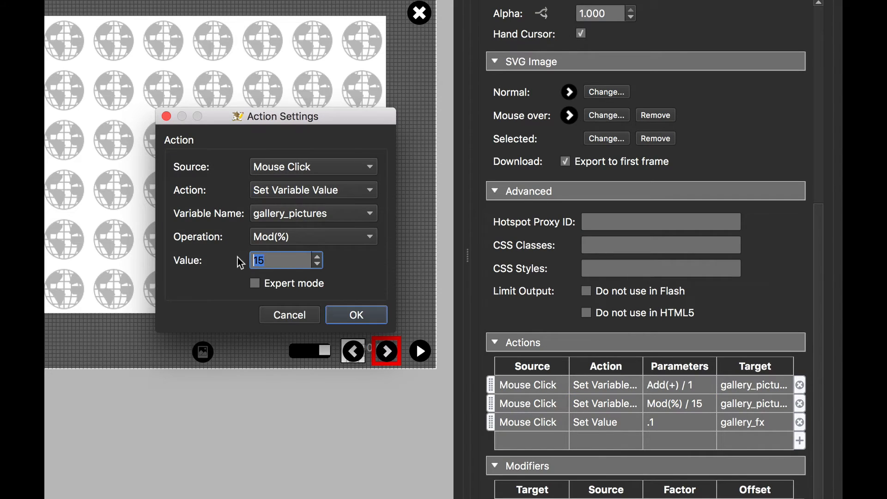
Set the back button's actions to modulo 9 and add 8 for nine pictures.
left_click(355, 315)
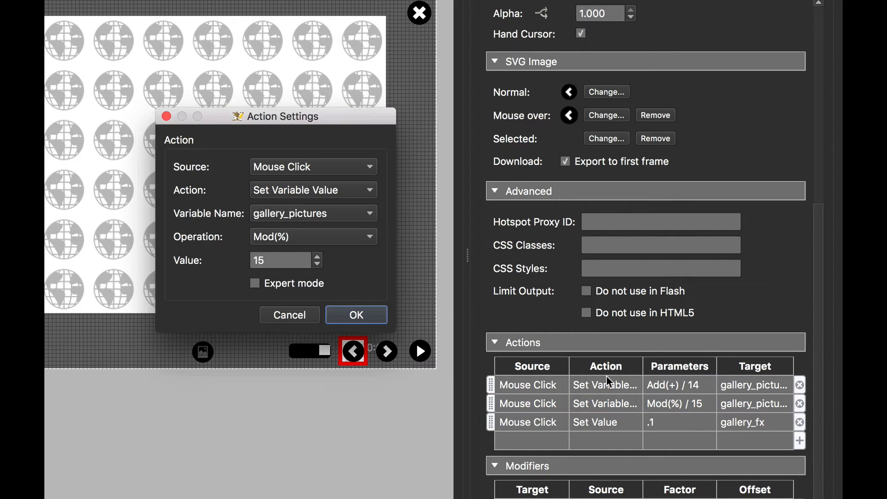
left_click(280, 260)
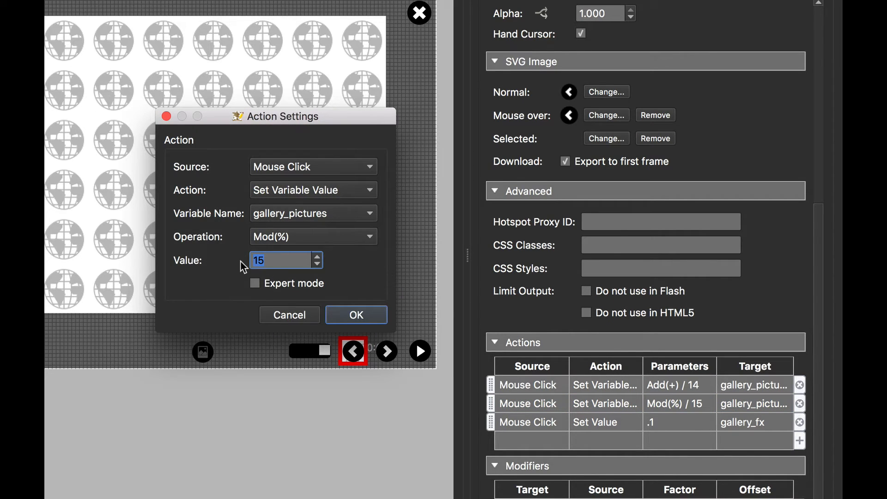
type("9")
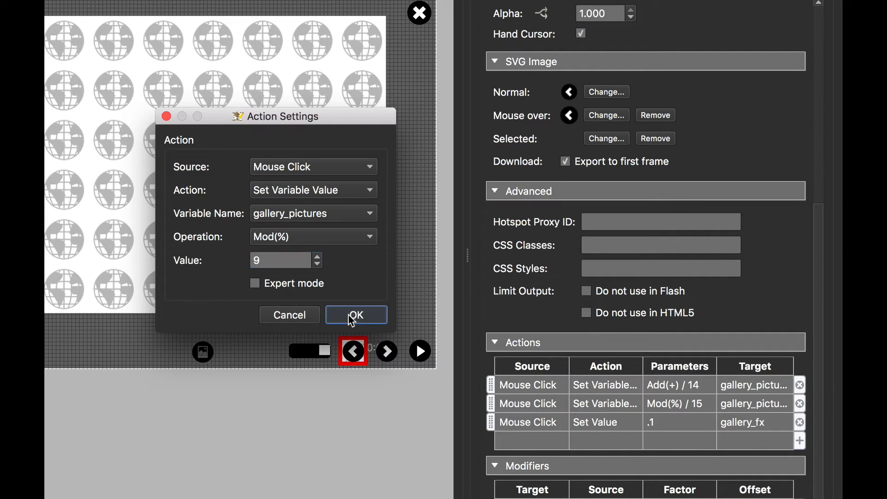
left_click(356, 314)
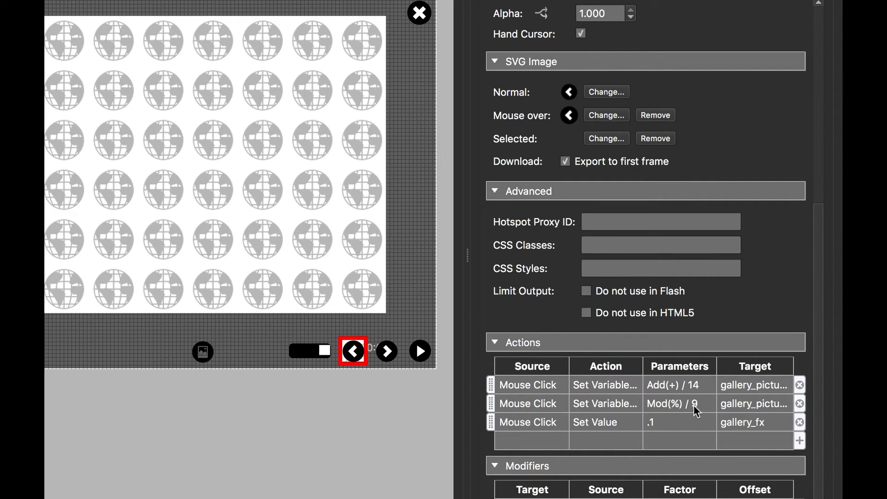
mouse_move(699, 395)
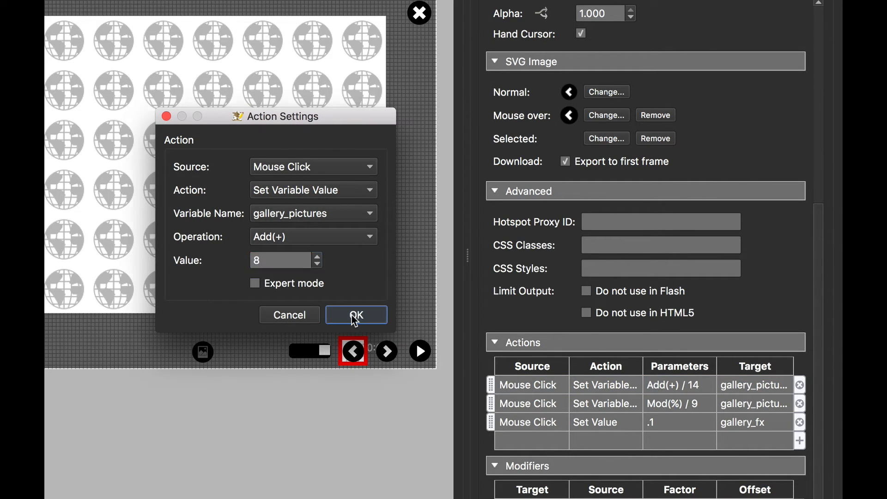
left_click(355, 315)
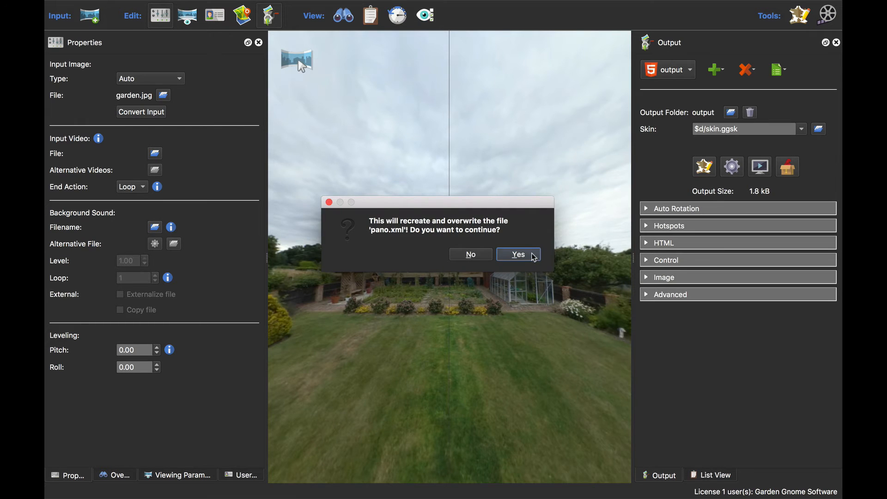
left_click(518, 254)
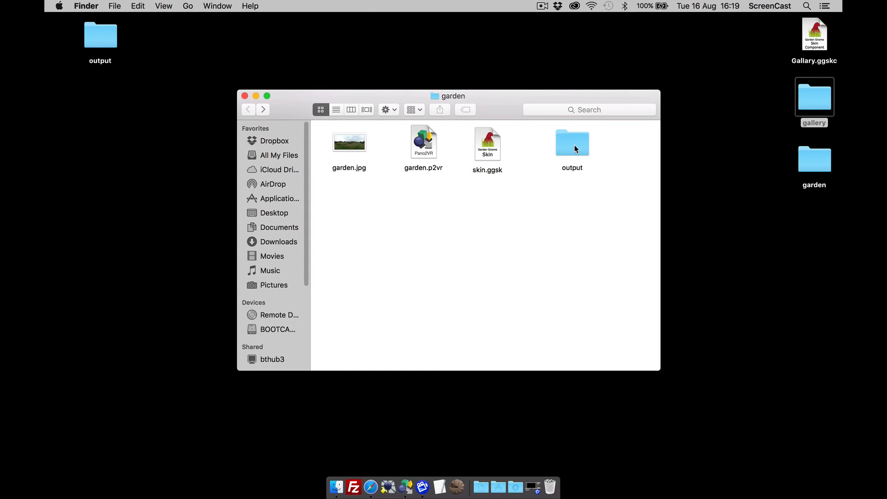
Open the published output folder with index.html, pano.xml, skin.js and the gallery folder.
left_click(572, 142)
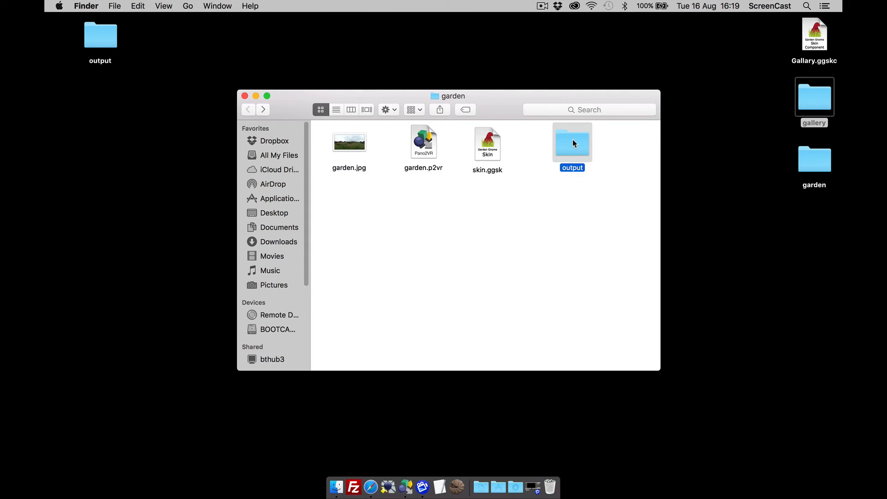
double_click(573, 142)
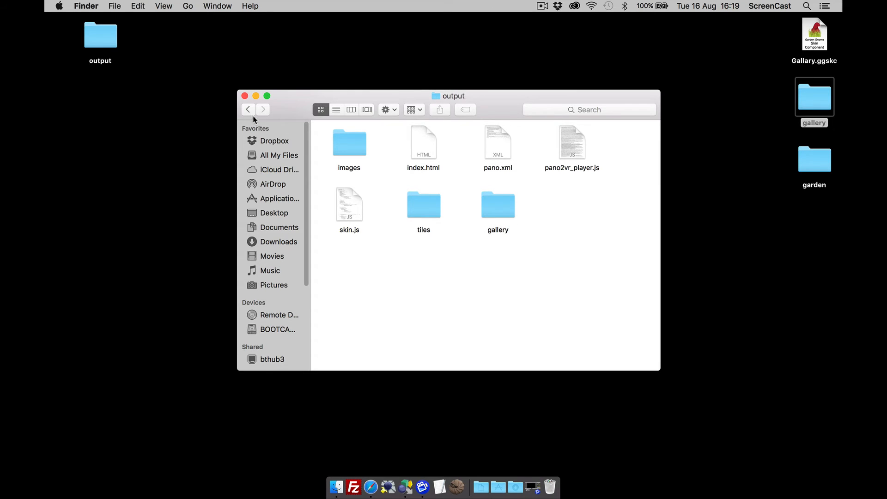
mouse_move(405, 485)
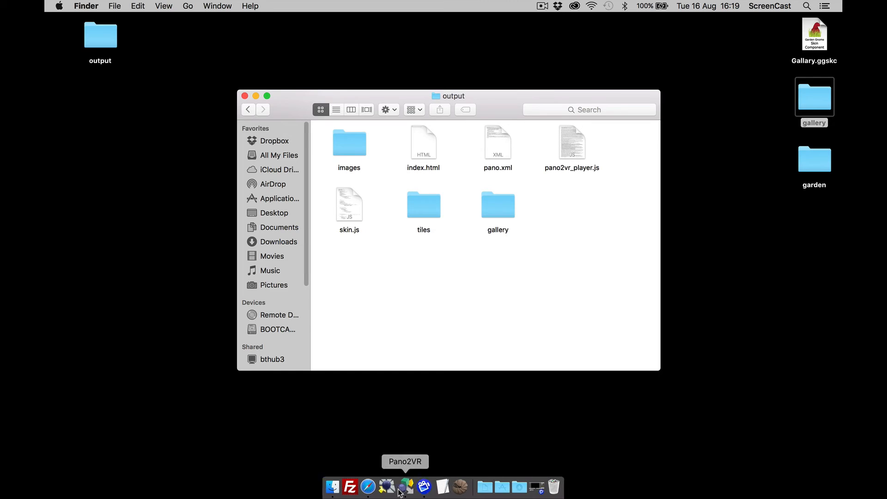
Step the republished gallery through all nine pictures to 9 of 9, checking wraparound past the last.
left_click(407, 485)
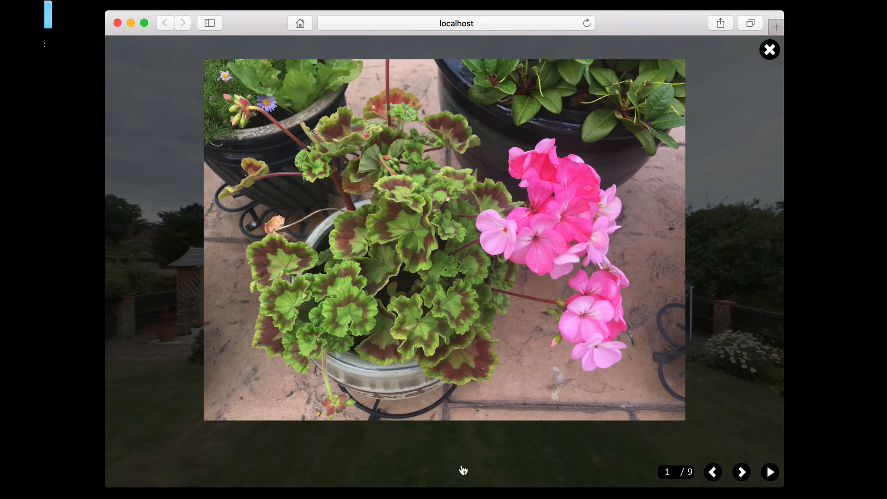
left_click(742, 472)
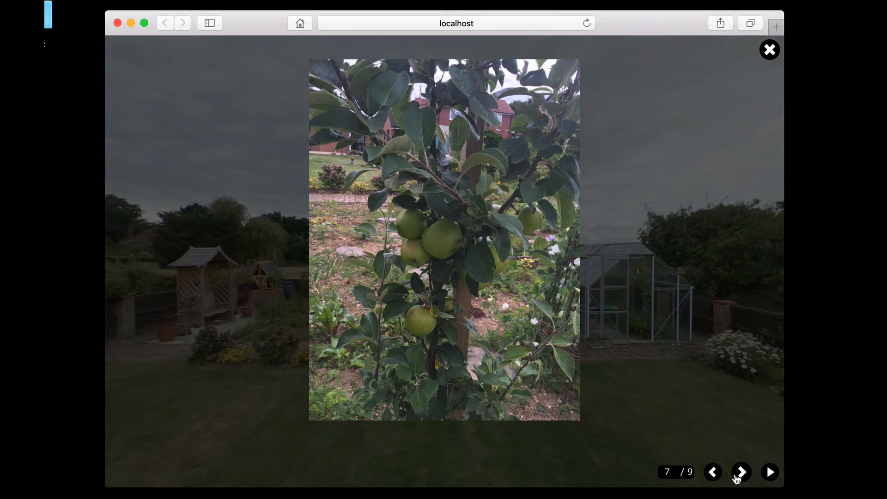
left_click(741, 472)
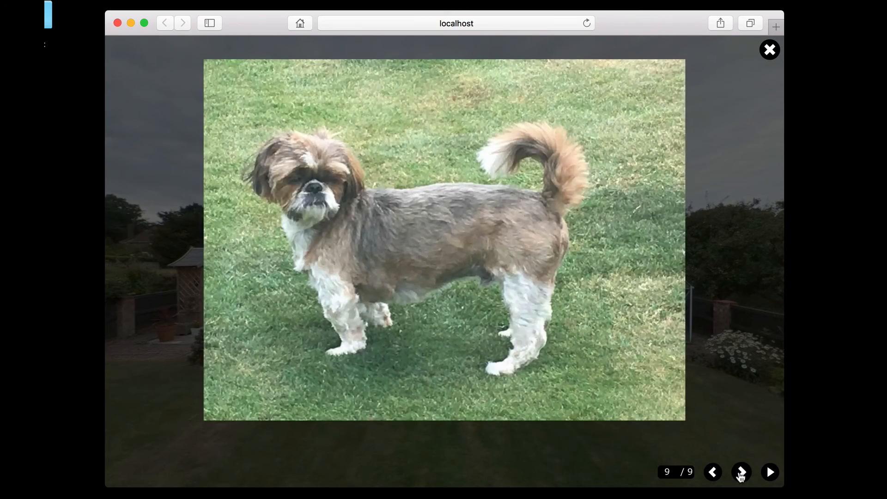
left_click(741, 472)
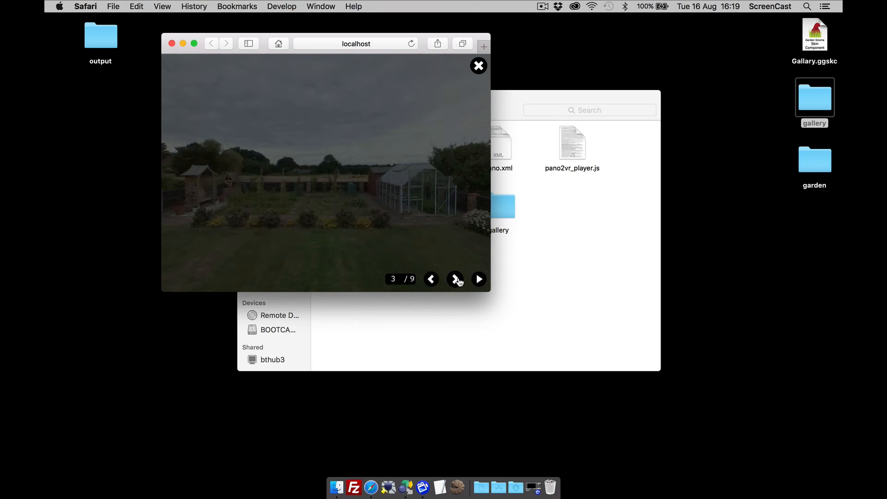
left_click(454, 279)
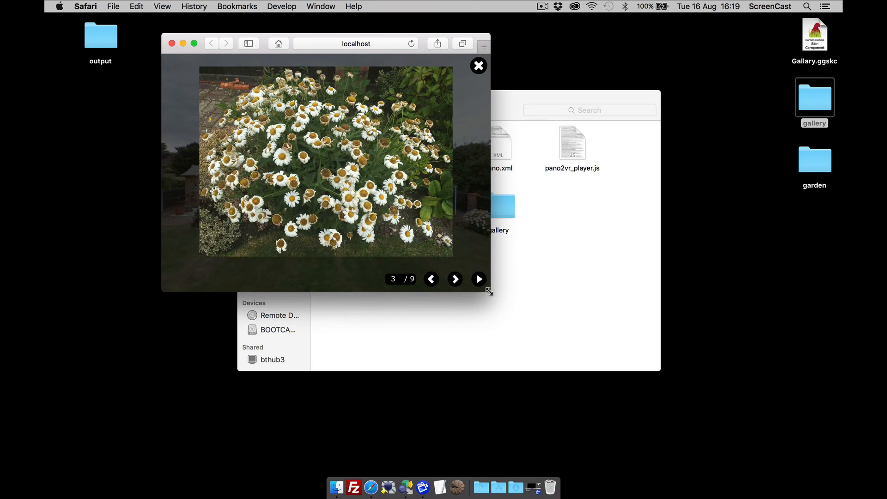
left_click(479, 66)
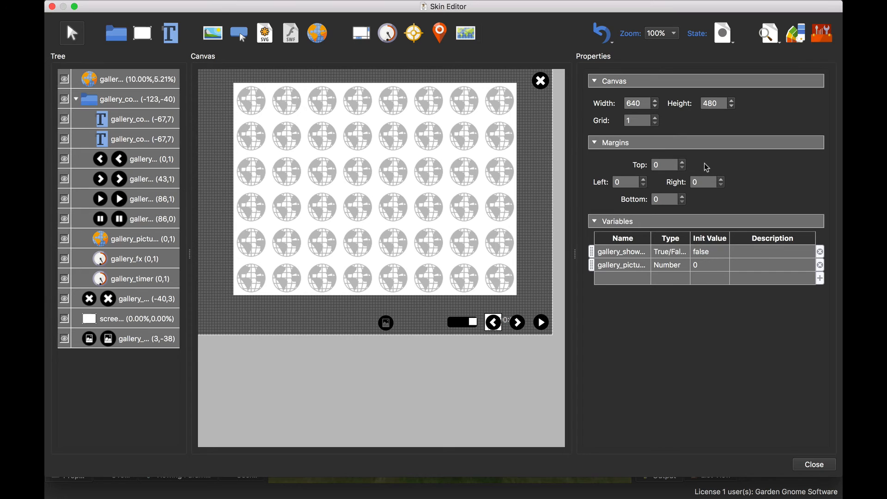
mouse_move(101, 107)
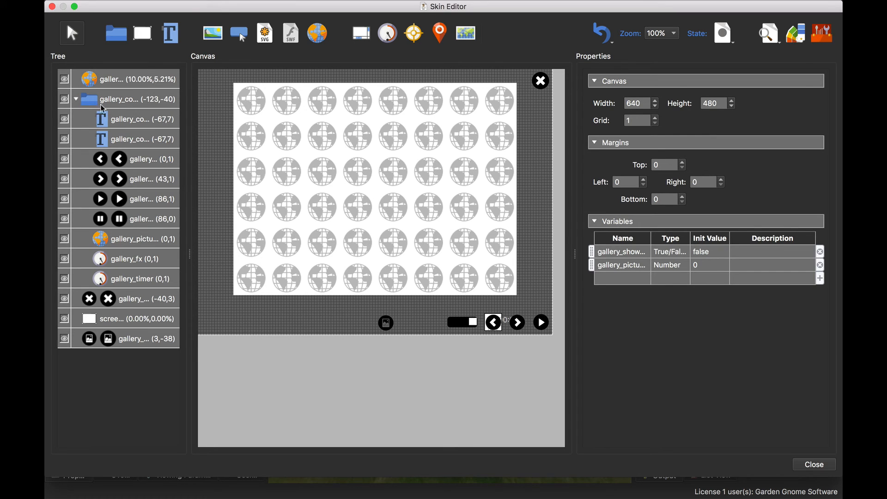
mouse_move(100, 103)
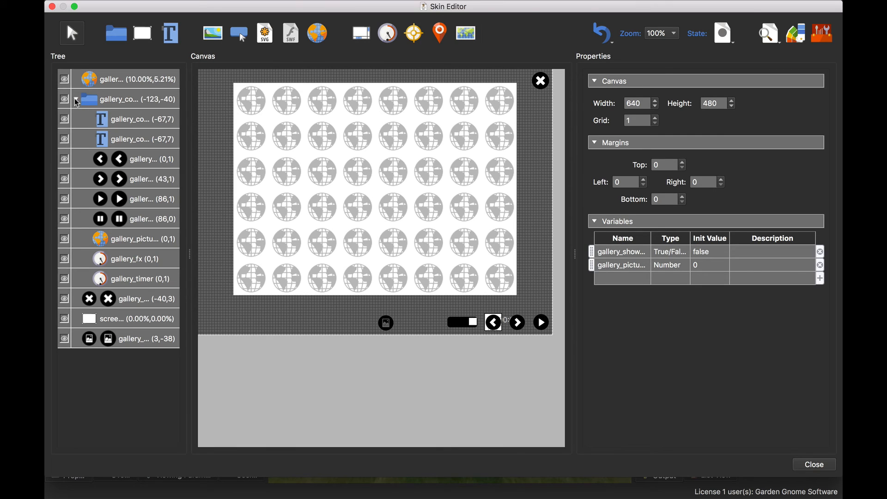
Collapse the gallery container and shift-select every top-level skin element in the tree.
left_click(75, 99)
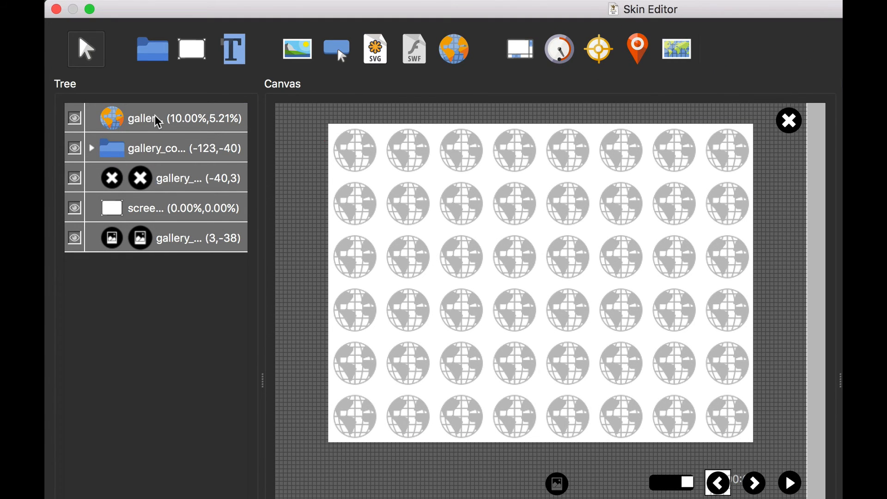
left_click(178, 238)
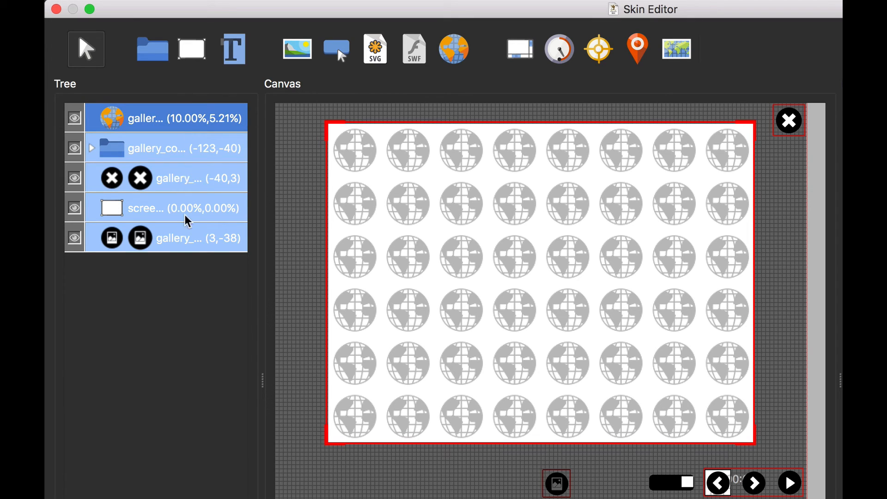
Create a component from the selection that replaces the existing User-Defined Gallary component.
right_click(178, 237)
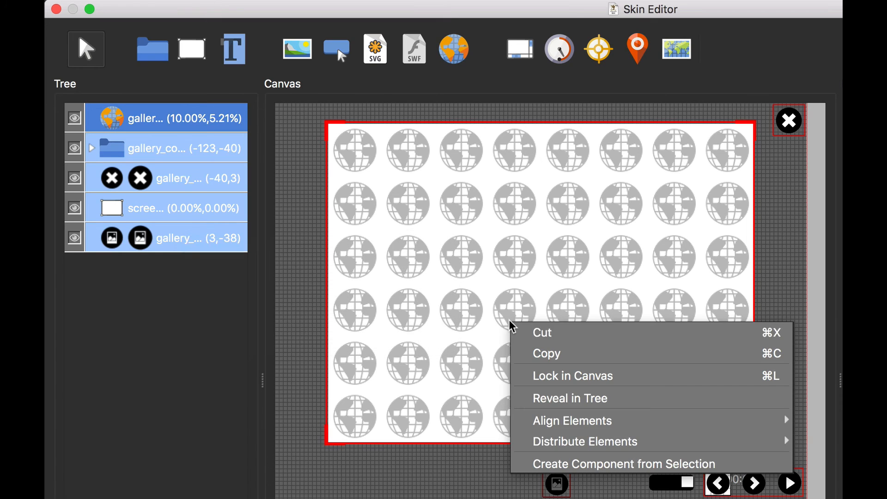
mouse_move(650, 464)
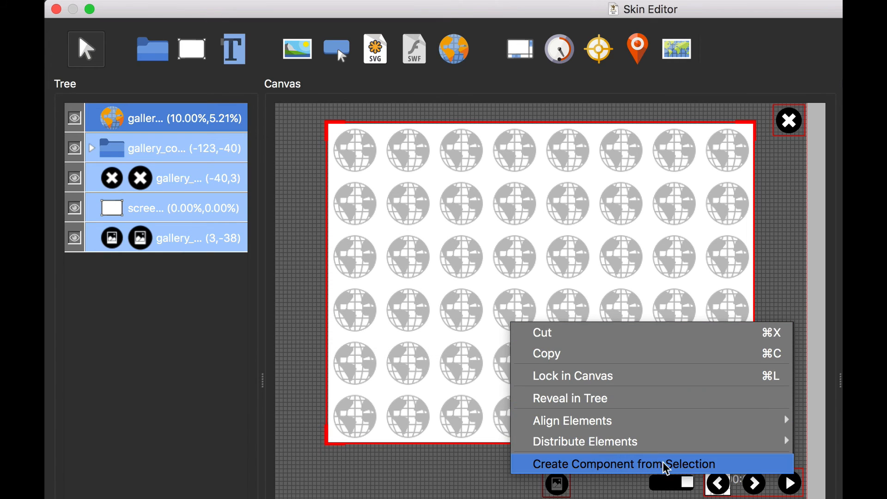
left_click(626, 463)
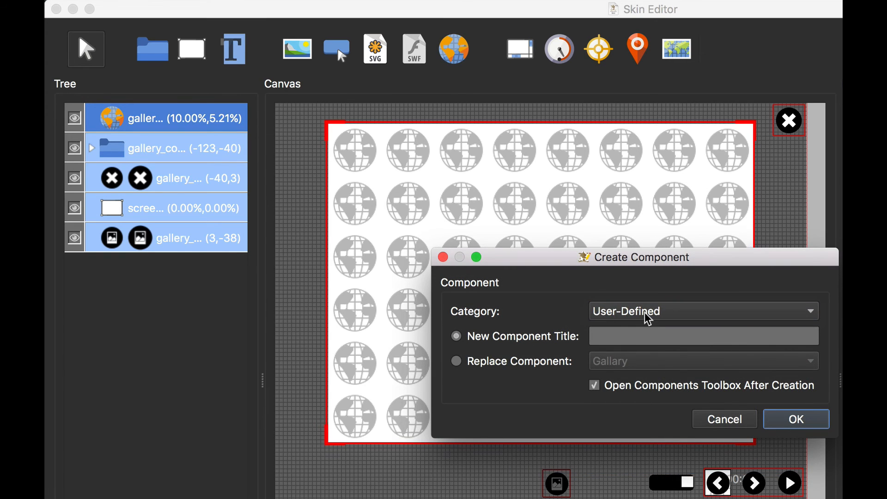
left_click(703, 336)
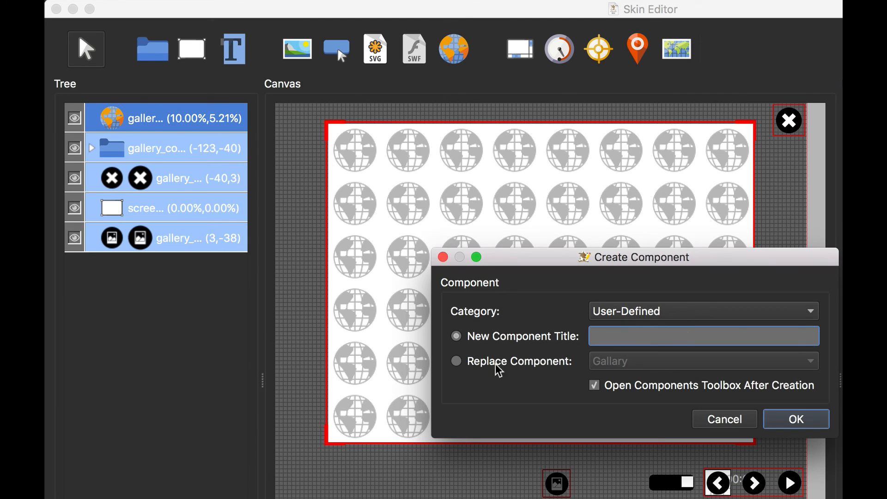
left_click(456, 361)
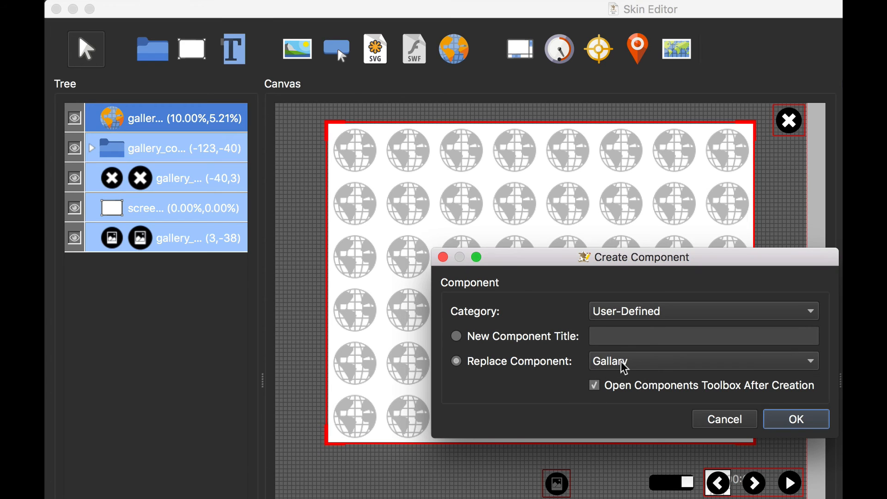
left_click(456, 336)
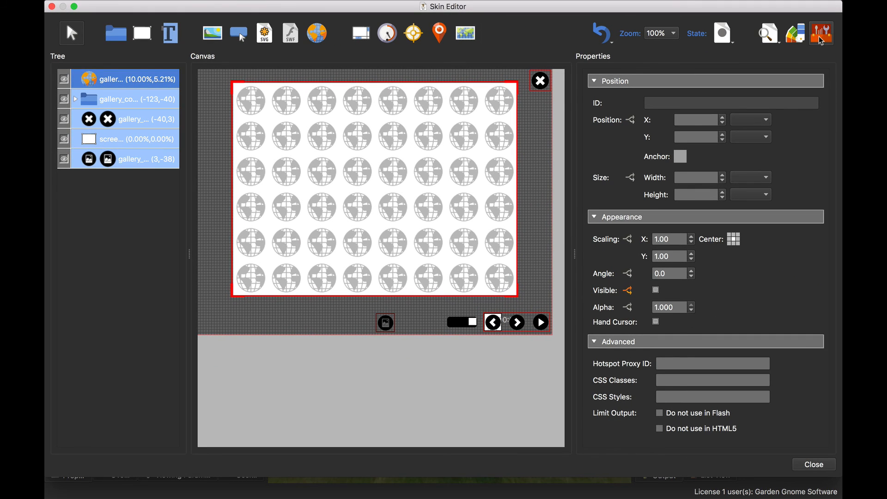
mouse_move(820, 35)
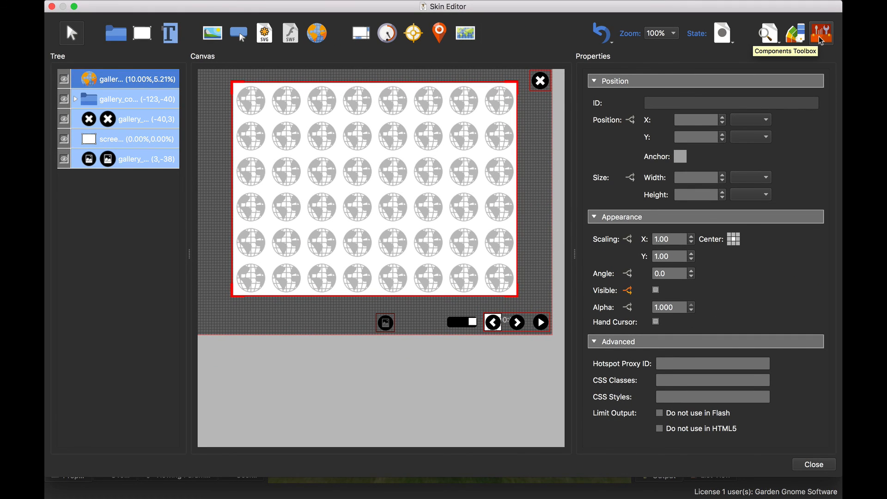
From the Components Toolbox, reveal the User-Defined category's SkinComponents folder in Finder.
left_click(820, 33)
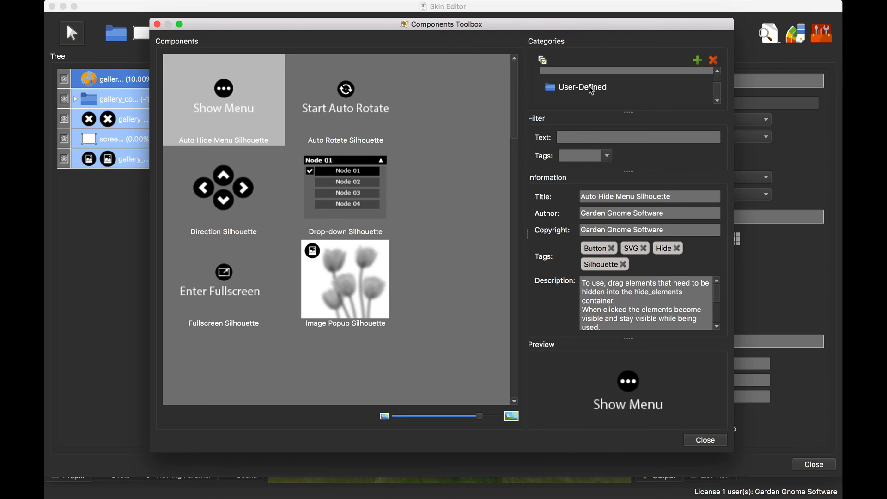
left_click(583, 87)
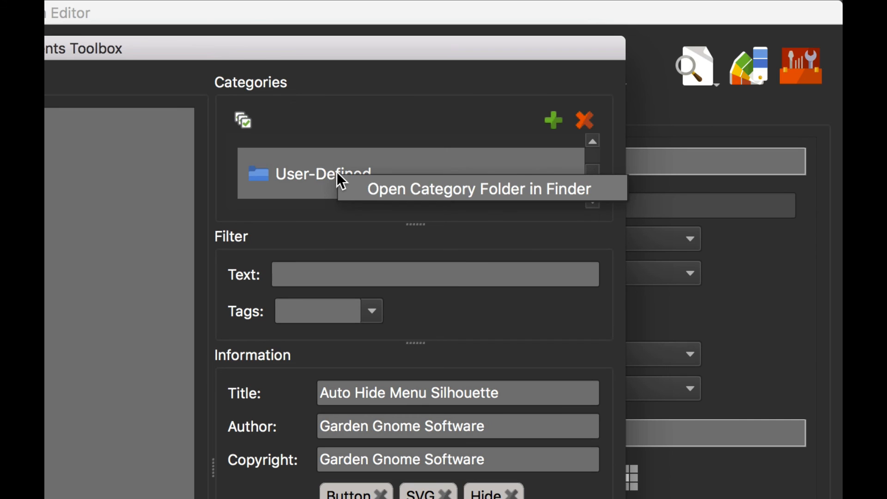
mouse_move(379, 197)
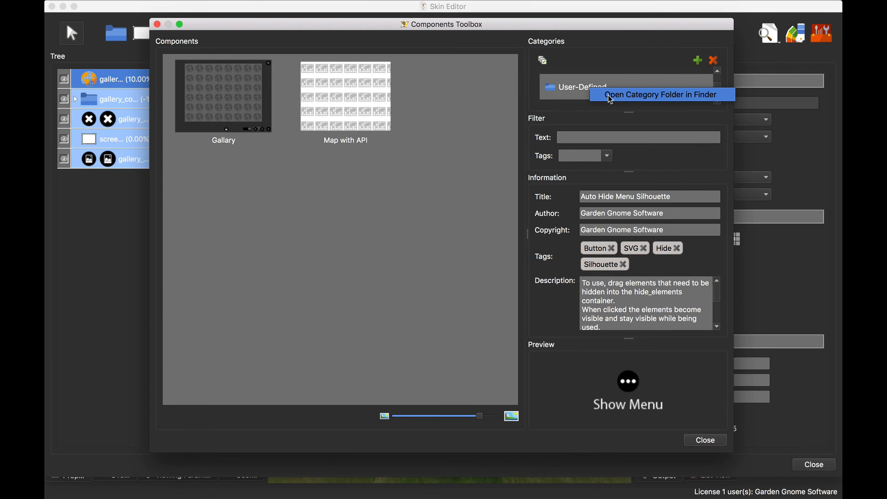
left_click(659, 95)
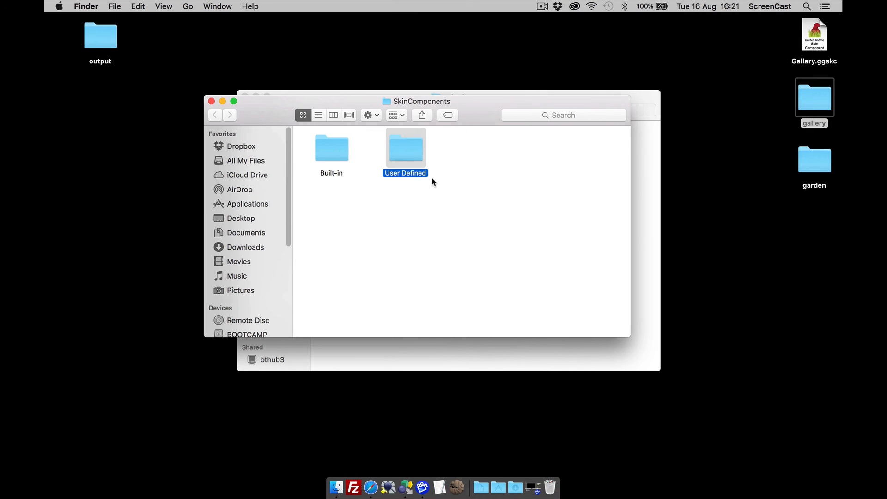
Enter the User Defined folder holding Gallary.ggskc and Map with API.ggskc.
double_click(405, 147)
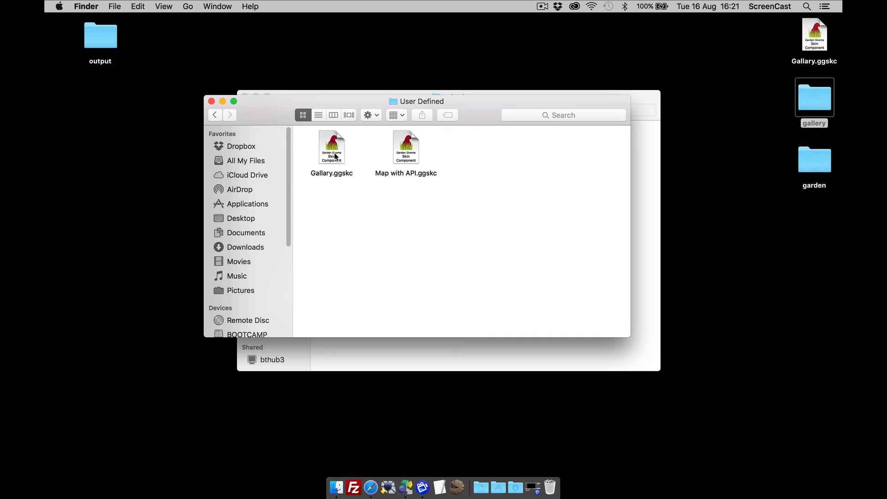
mouse_move(340, 156)
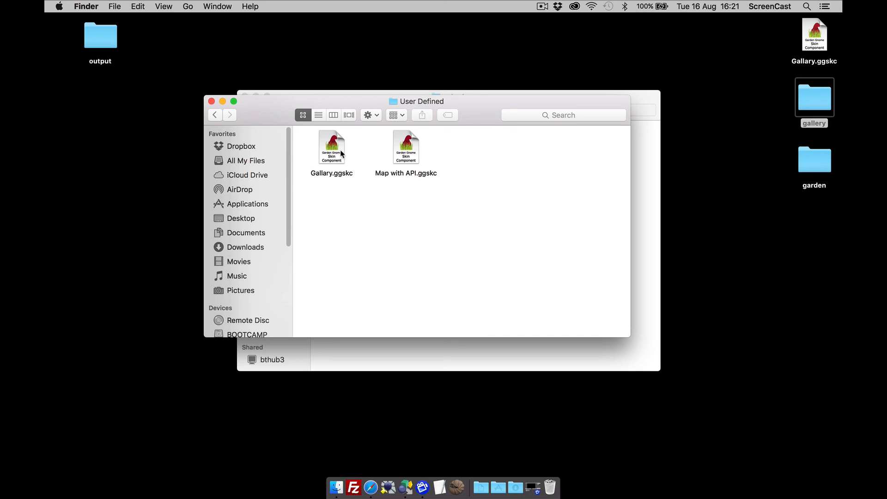
mouse_move(800, 72)
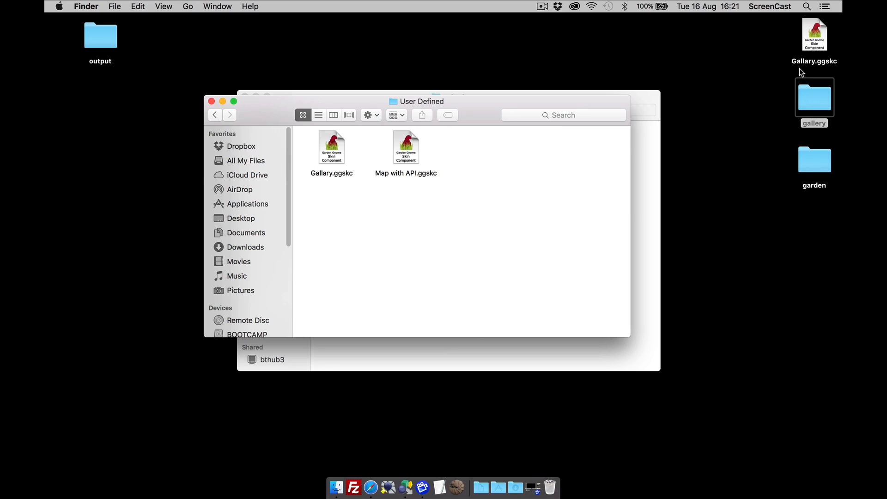
mouse_move(647, 84)
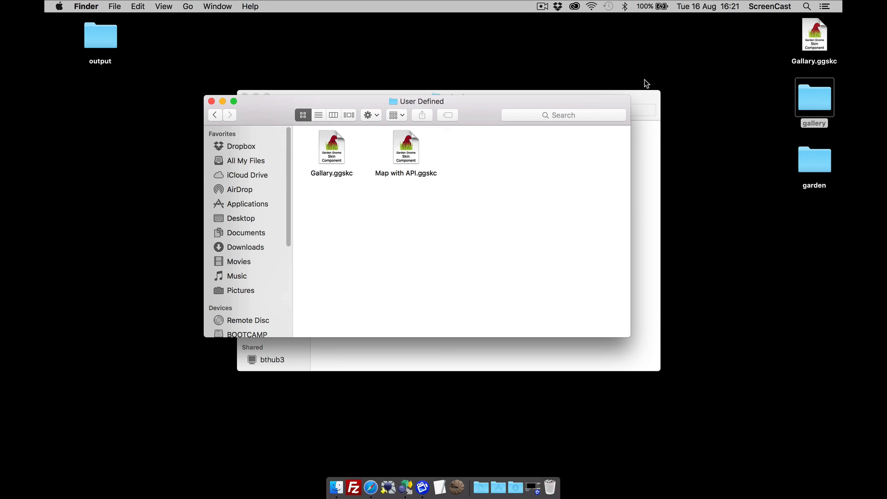
mouse_move(241, 116)
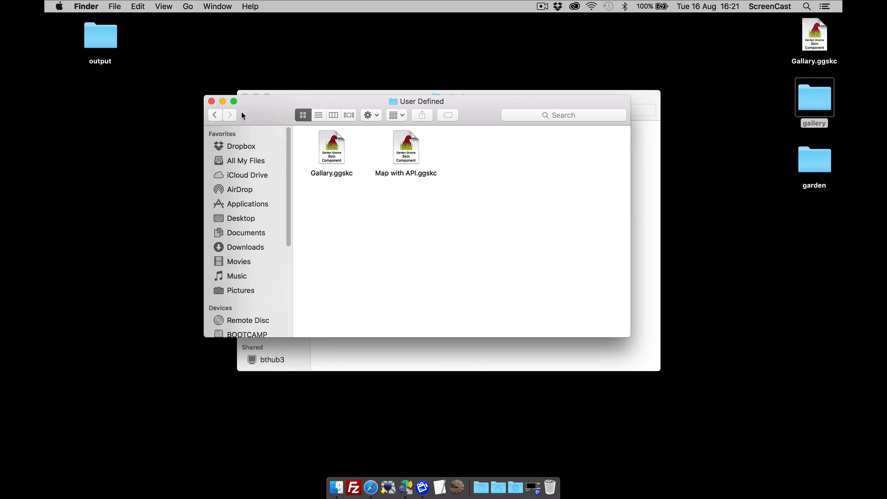